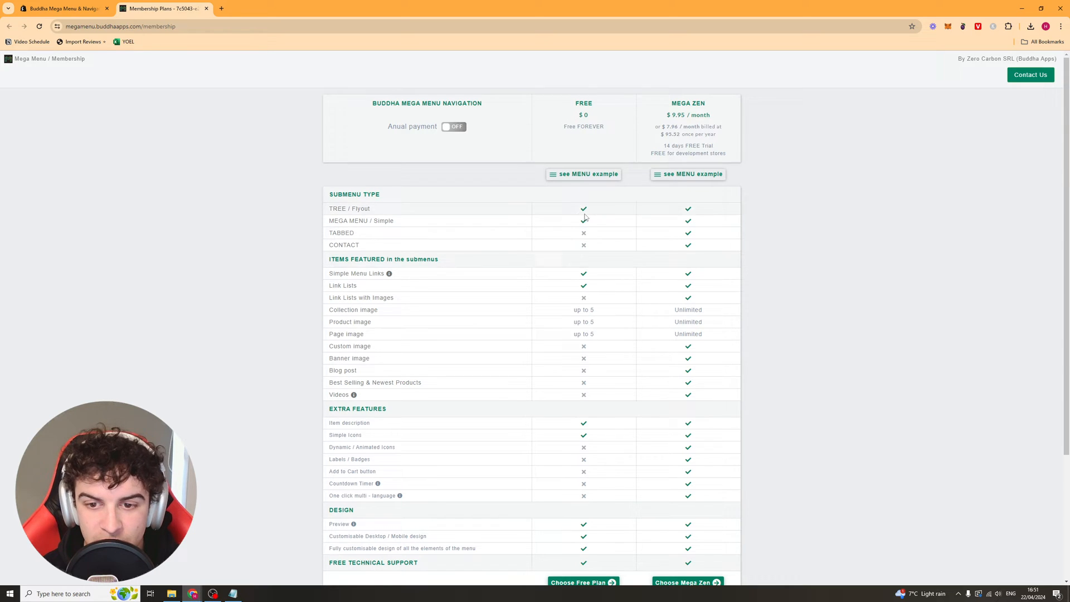
{"action": "mouse_move", "coordinate": [671, 177]}
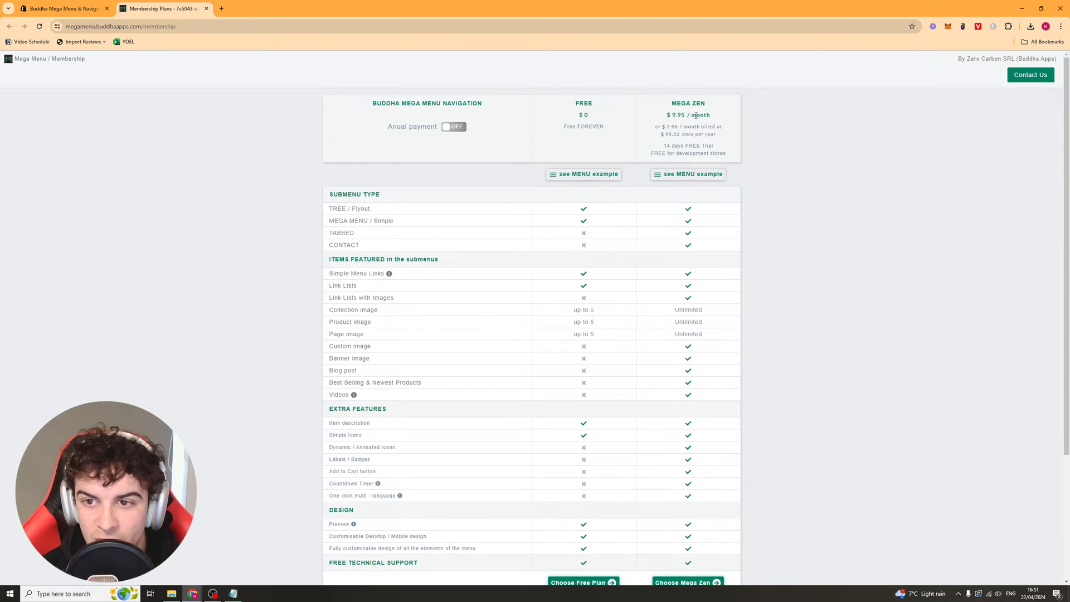
{"action": "mouse_move", "coordinate": [641, 134]}
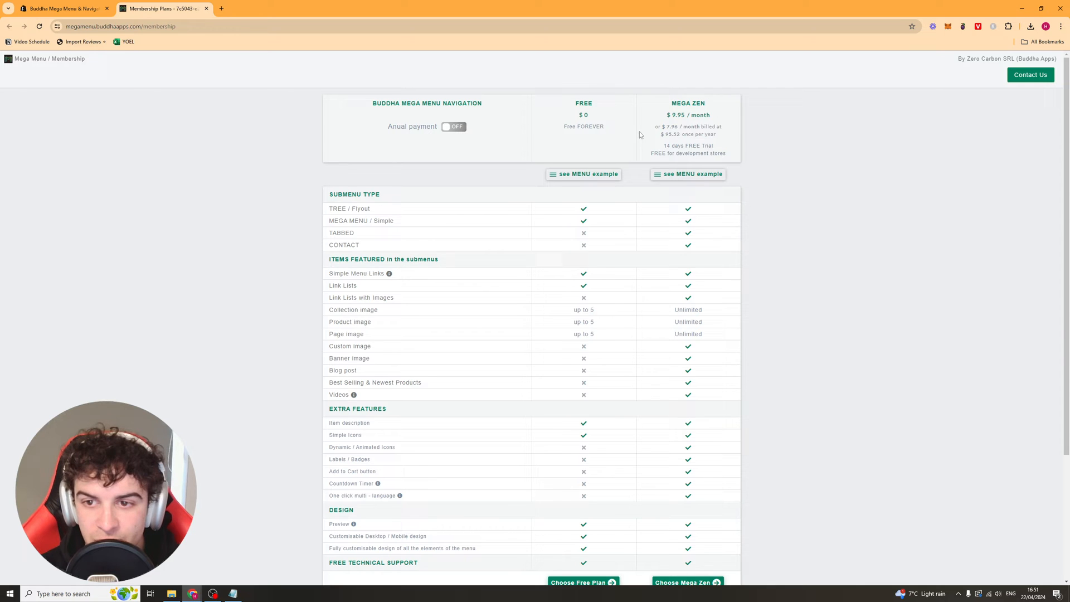
Tick the Terms & Conditions checkbox on Membership Plans and pick Choose Mega Zen.
{"action": "scroll", "scroll_direction": "down", "scroll_amount": 3}
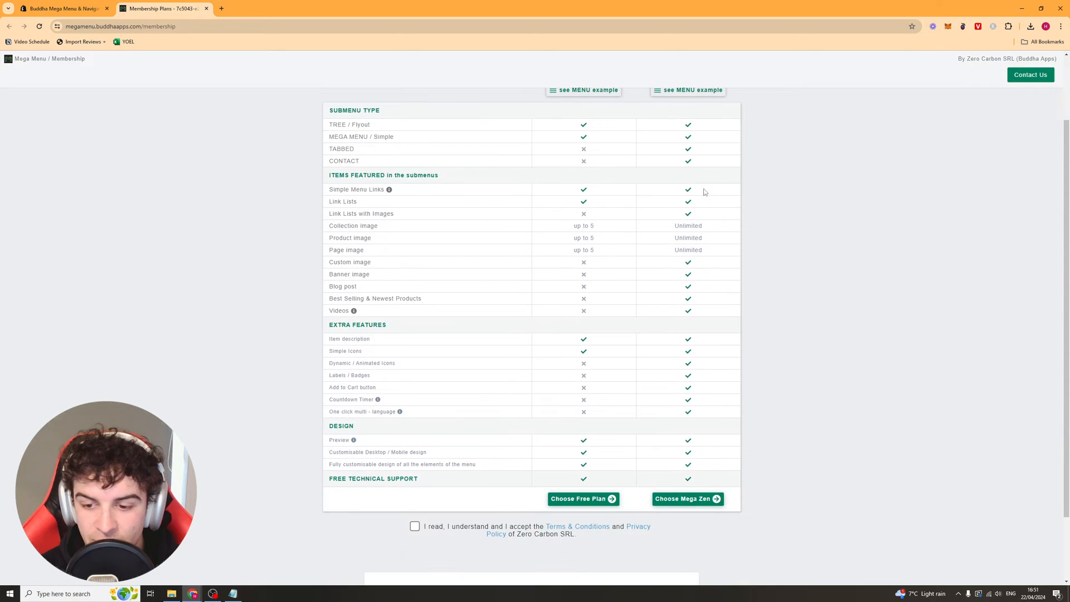
{"action": "scroll", "scroll_direction": "down", "scroll_amount": 3}
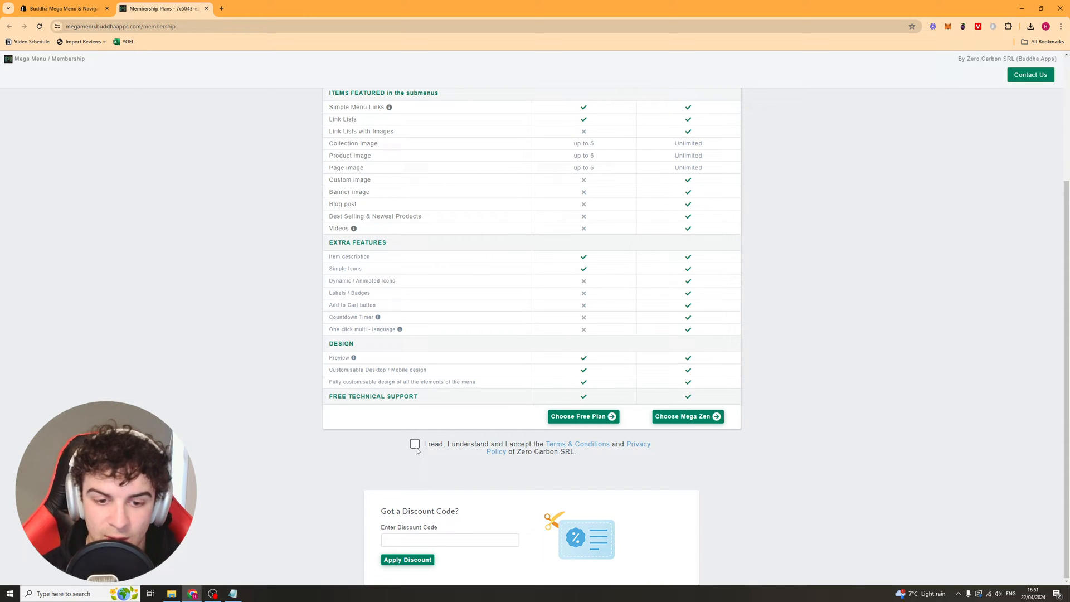
{"action": "left_click", "coordinate": [415, 444]}
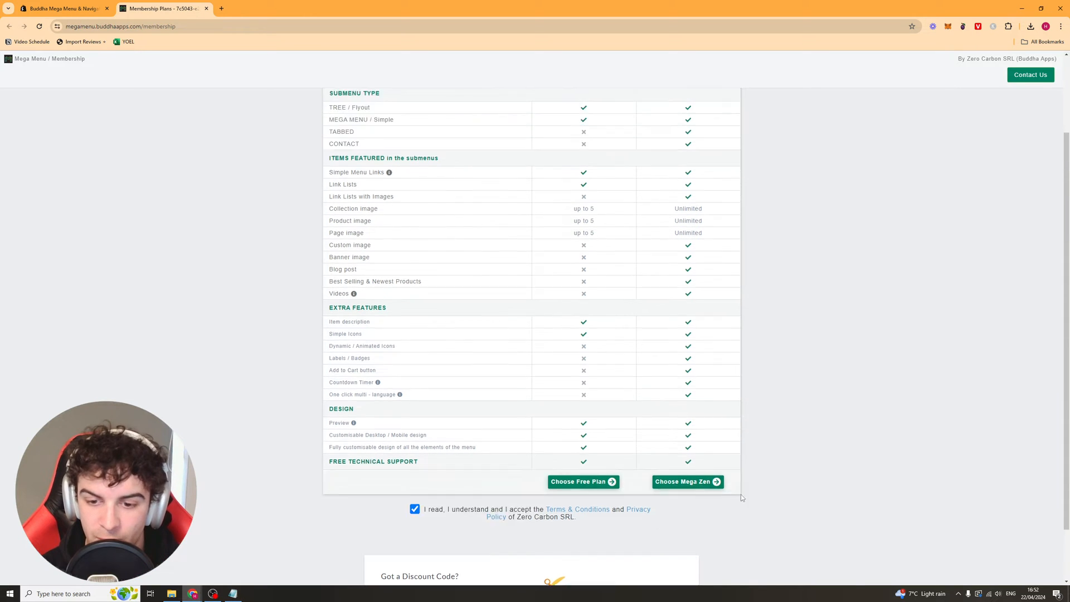
{"action": "scroll", "scroll_direction": "down", "scroll_amount": 3}
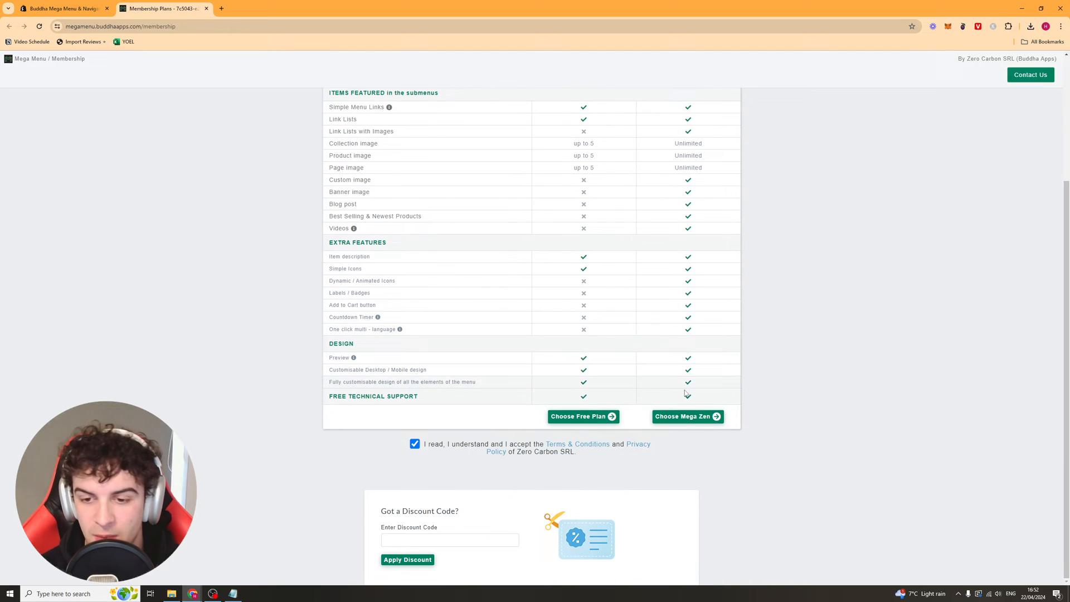
{"action": "left_click", "coordinate": [688, 416]}
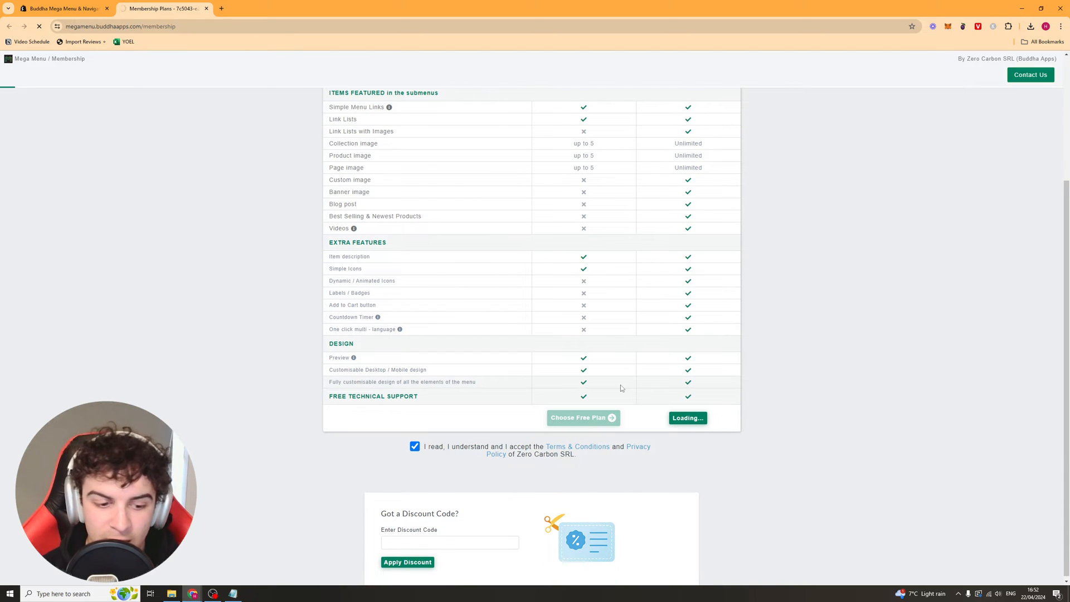
Approve the Mega Zen subscription and its 14-day free trial in Shopify admin.
{"action": "left_click", "coordinate": [688, 418]}
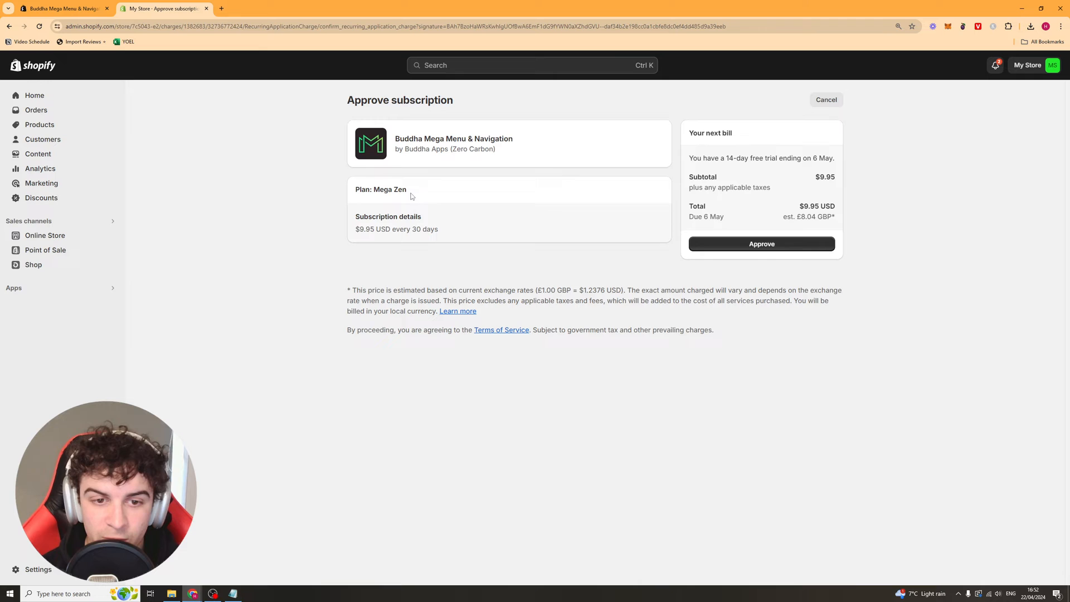
{"action": "left_click", "coordinate": [762, 243]}
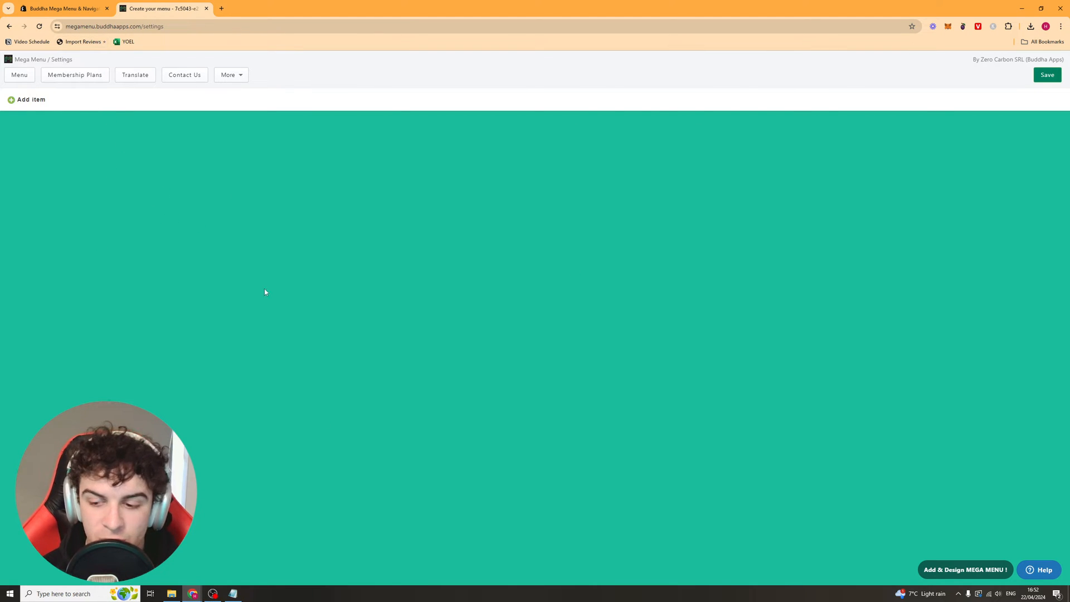
{"action": "mouse_move", "coordinate": [928, 554]}
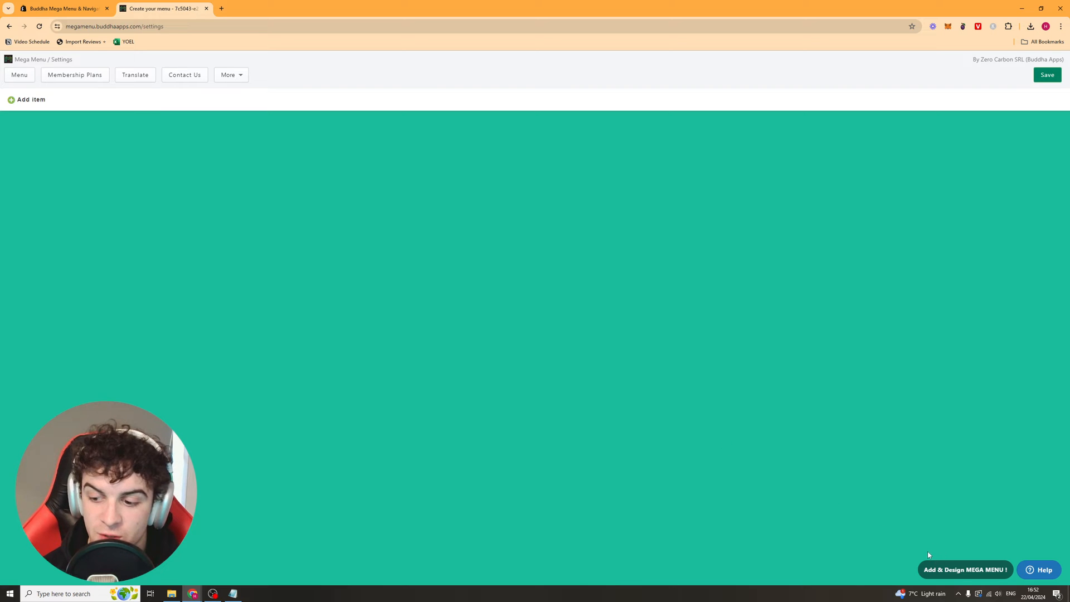
{"action": "mouse_move", "coordinate": [954, 580]}
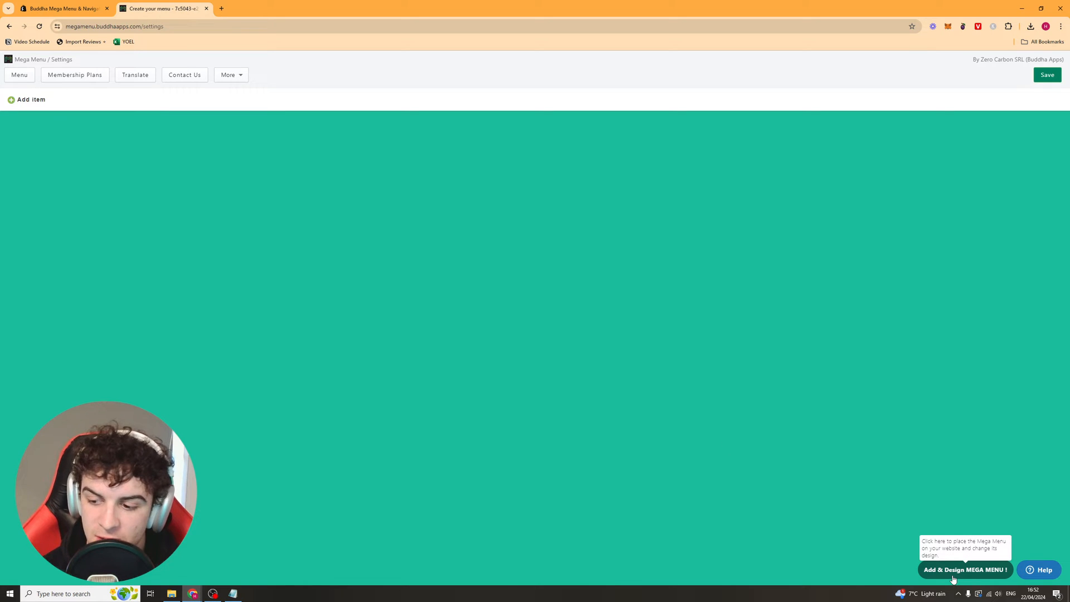
Place the mega menu on the site, then add items 'fafas' and 'fsafsa' with a cart icon.
{"action": "left_click", "coordinate": [966, 570]}
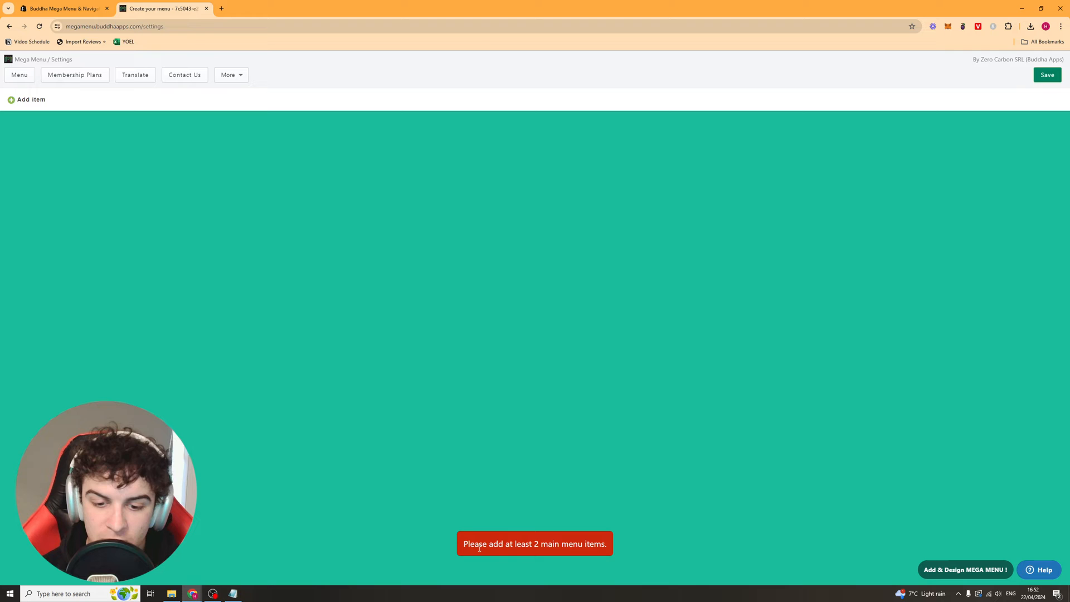
{"action": "triple_click", "coordinate": [535, 544]}
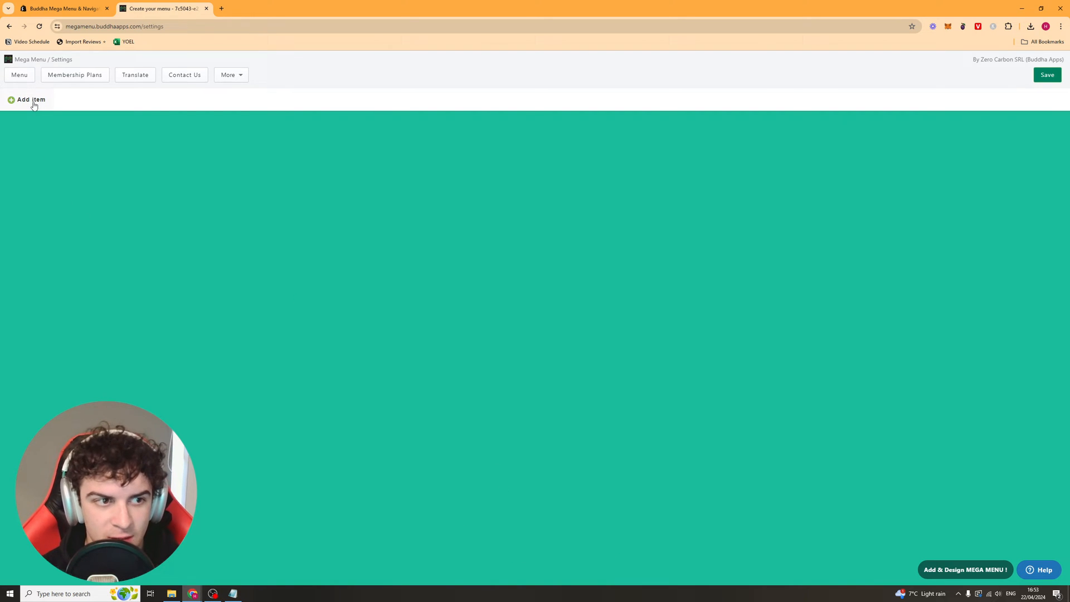
{"action": "left_click", "coordinate": [27, 99]}
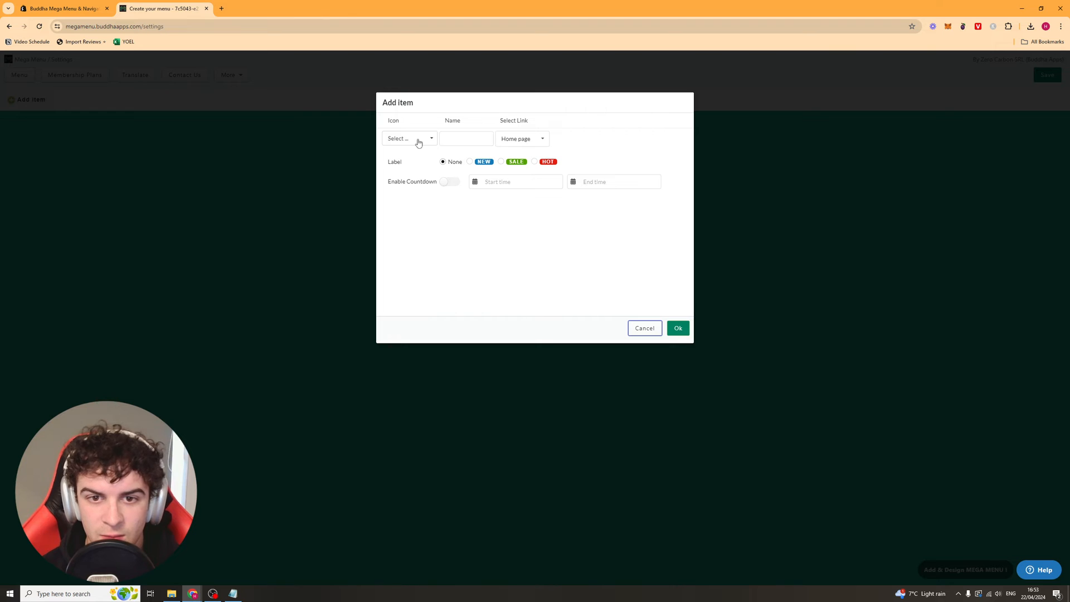
{"action": "left_click", "coordinate": [410, 139]}
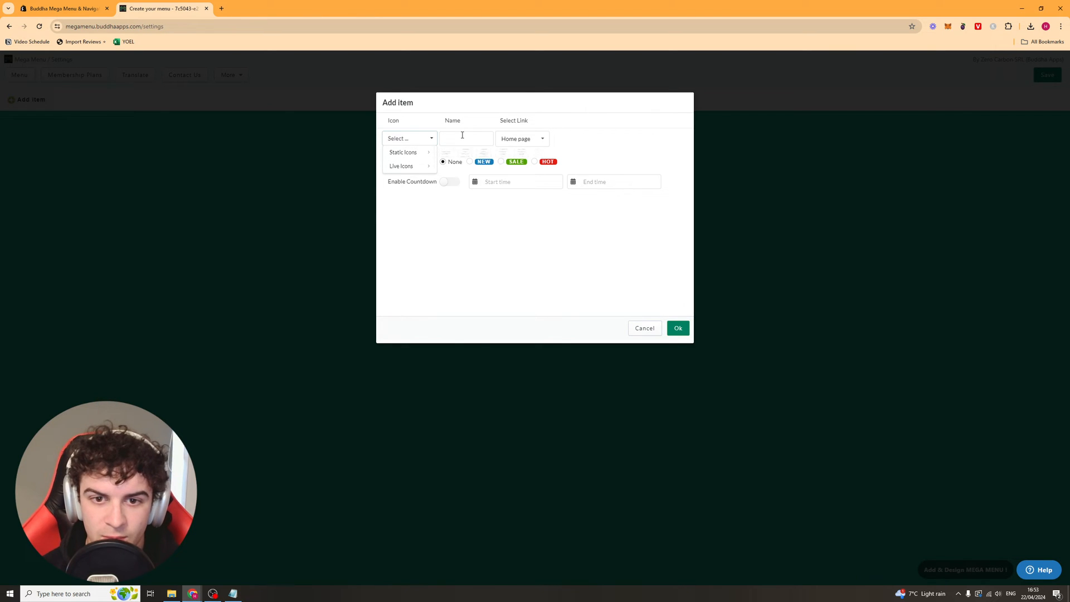
{"action": "type", "text": "fafas"}
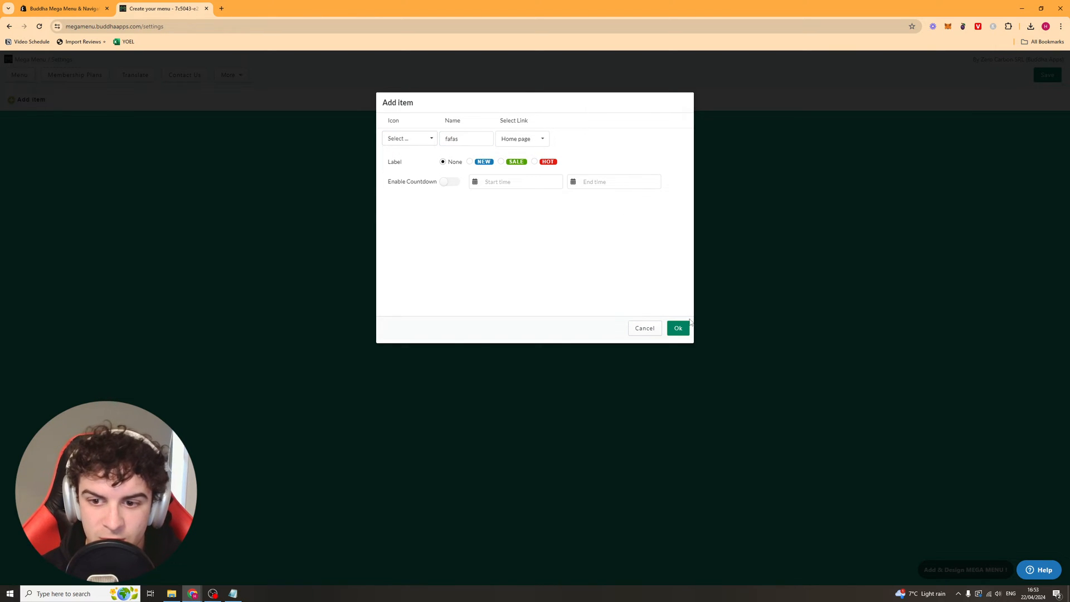
{"action": "left_click", "coordinate": [678, 328]}
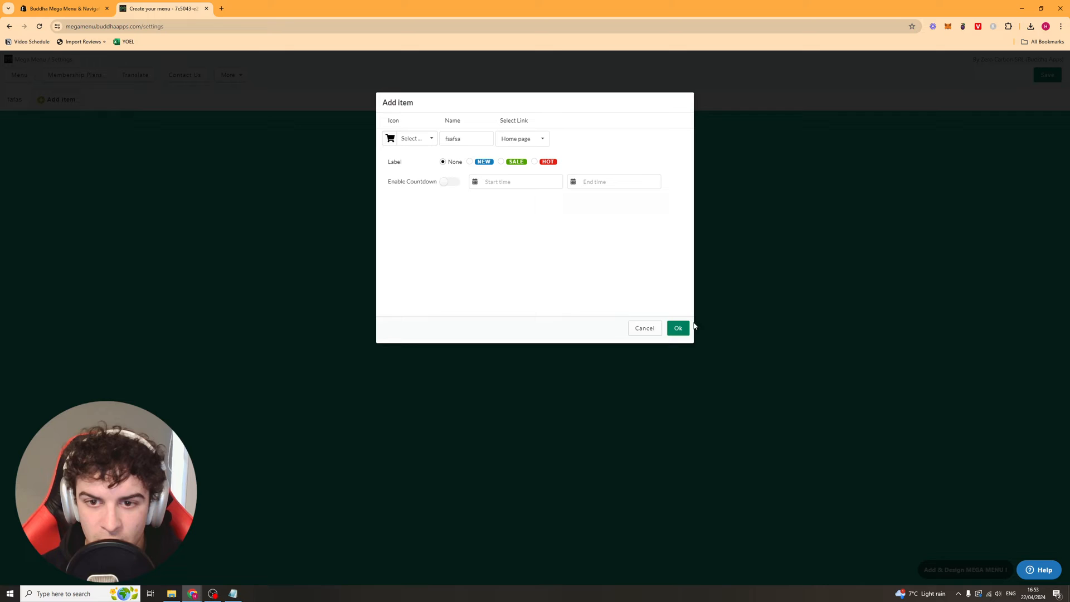
{"action": "left_click", "coordinate": [678, 328]}
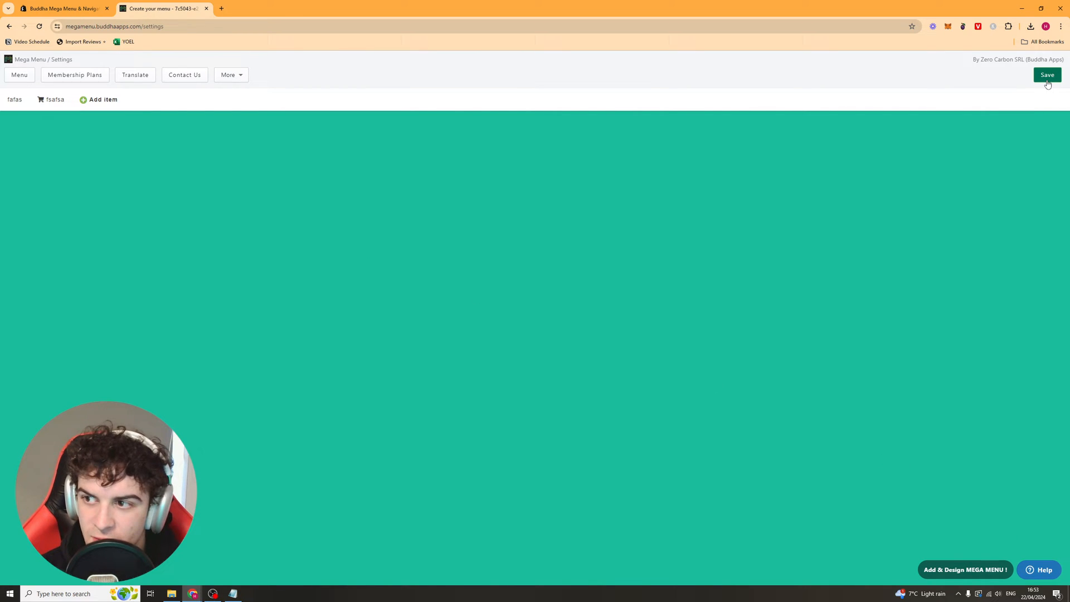
Save the menu and choose Enable app now in the Enable app dialog.
{"action": "left_click", "coordinate": [1047, 74]}
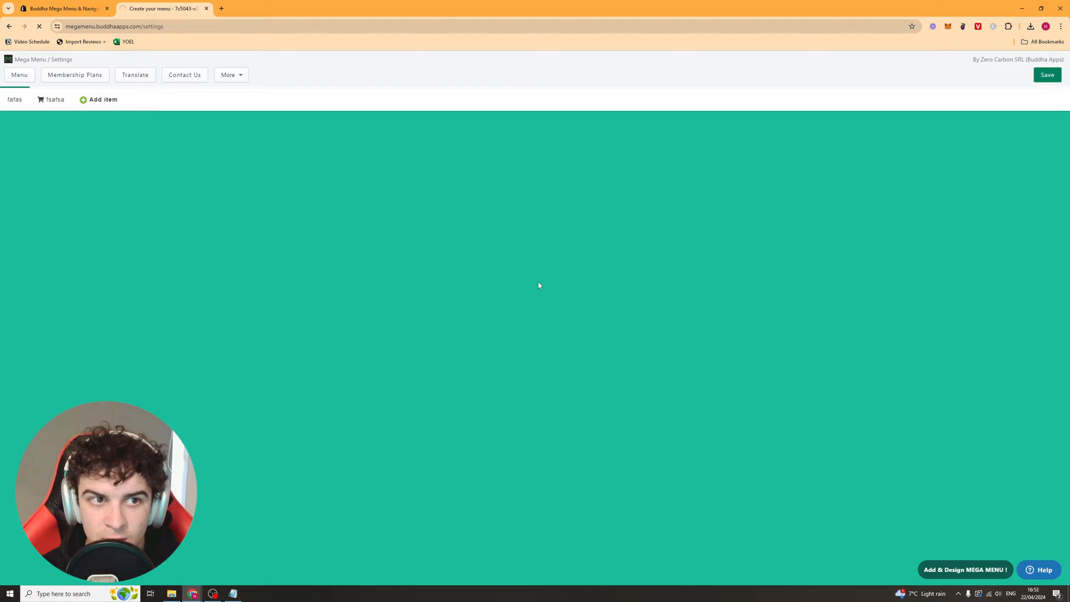
{"action": "left_click", "coordinate": [1048, 75]}
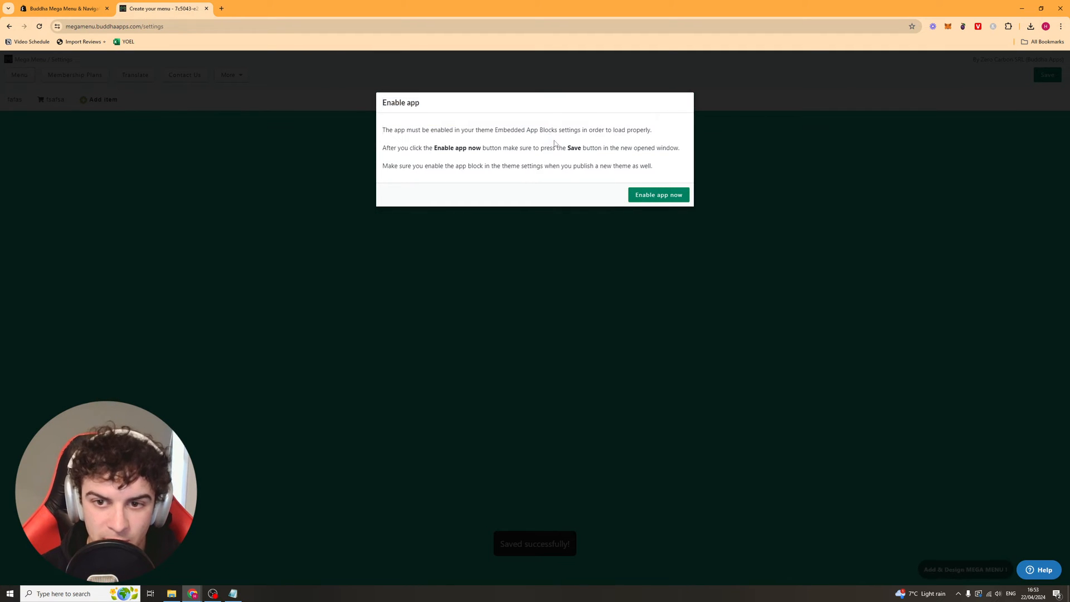
{"action": "mouse_move", "coordinate": [662, 199]}
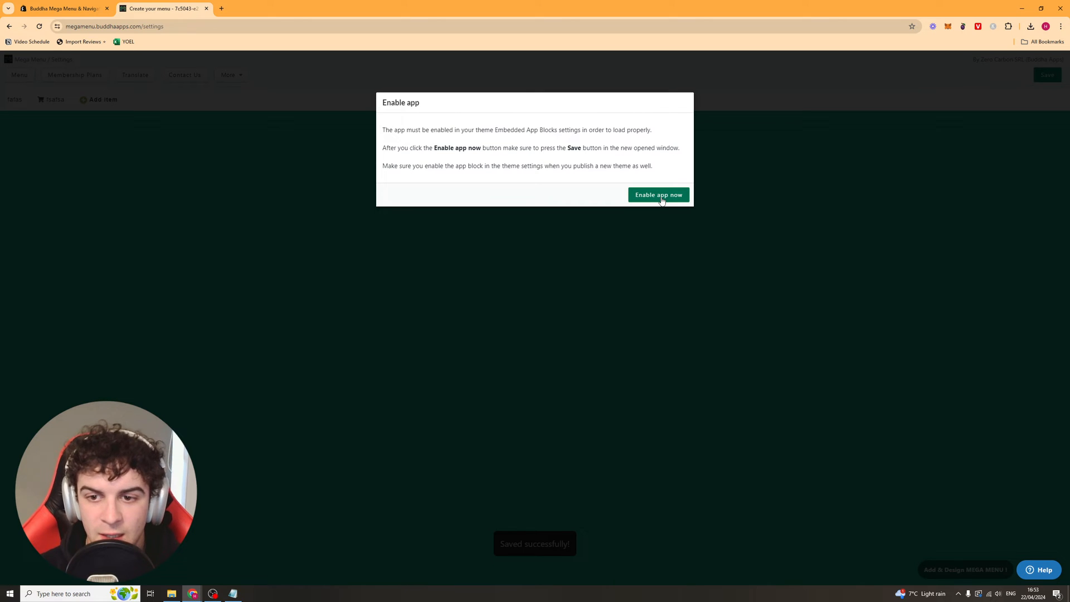
{"action": "left_click", "coordinate": [659, 195]}
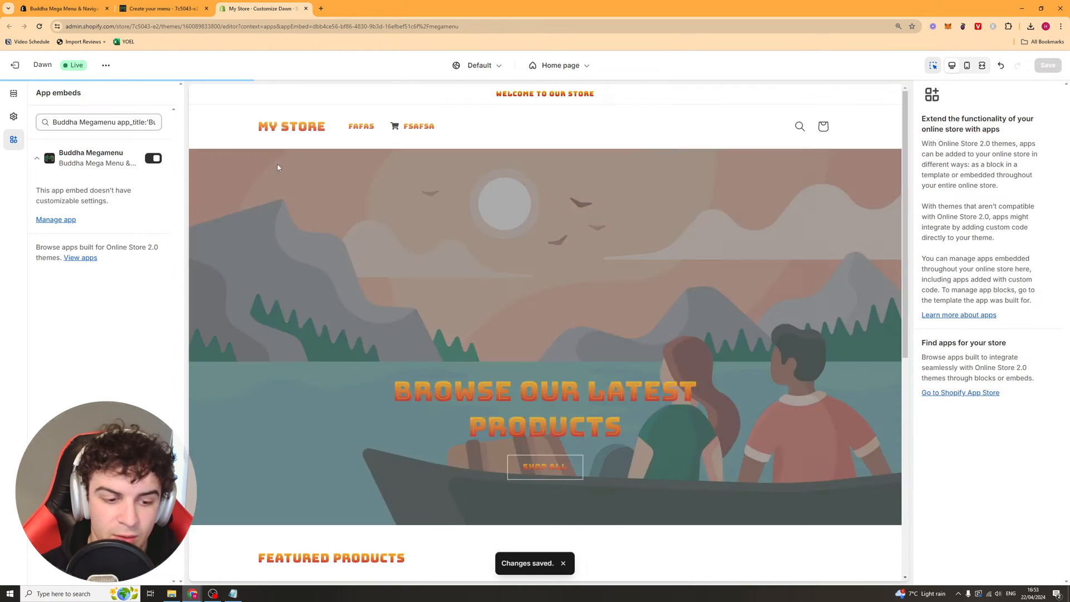
Leave the theme editor and return to the Buddha Mega Menu editor.
{"action": "left_click", "coordinate": [162, 10]}
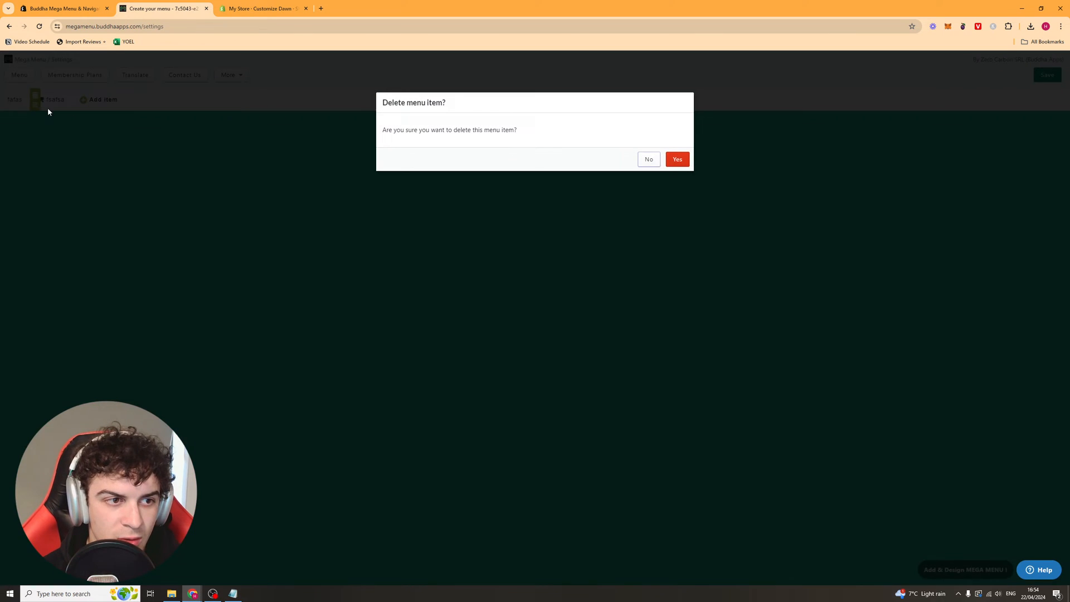
Delete the existing menu item, then start a new item with an animated Live Icon.
{"action": "left_click", "coordinate": [677, 159]}
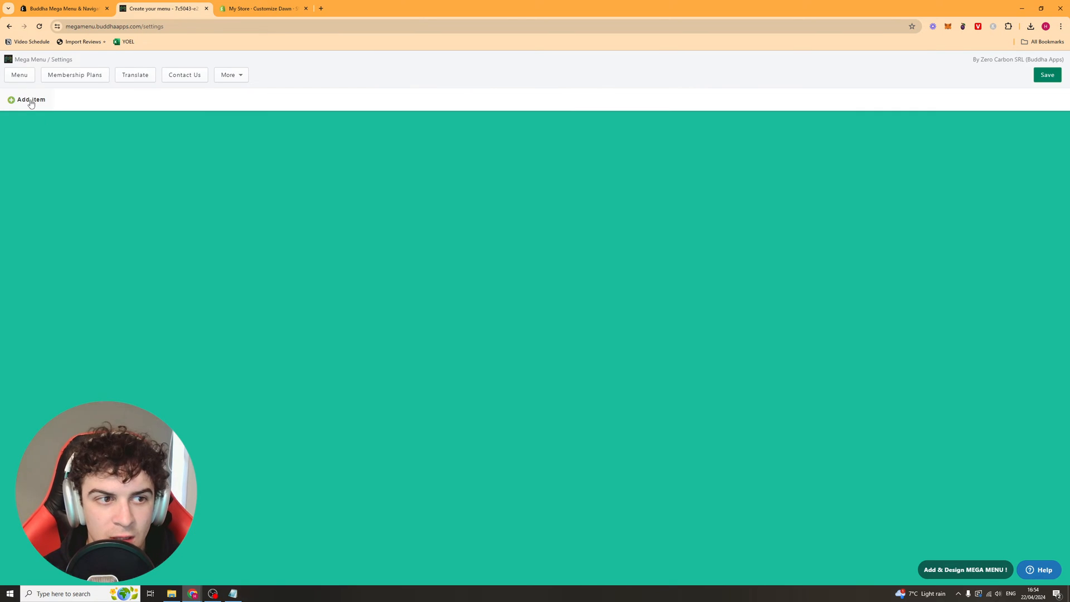
{"action": "left_click", "coordinate": [26, 99]}
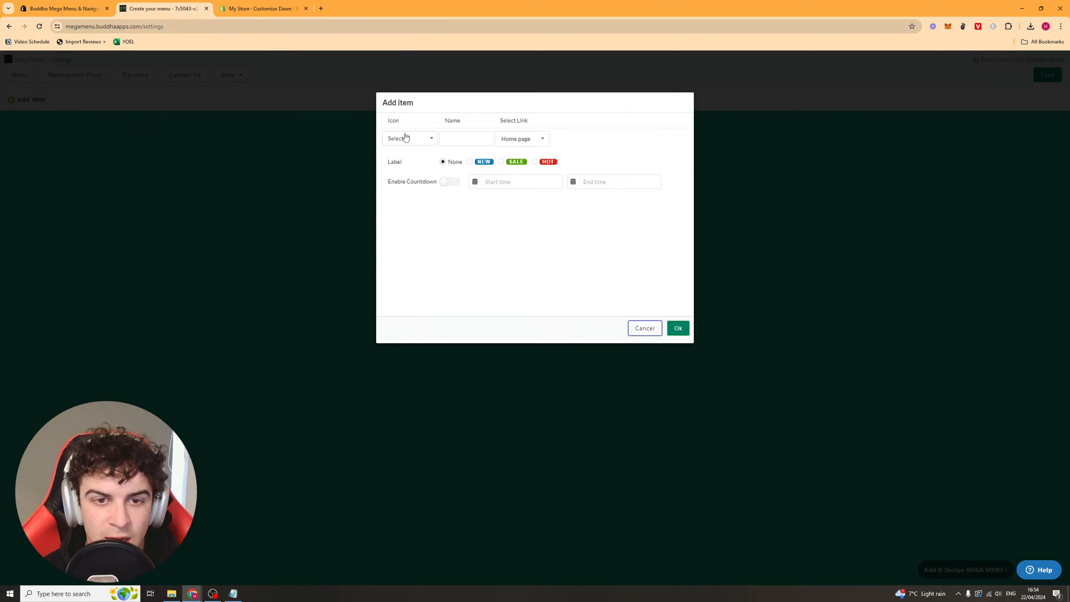
{"action": "left_click", "coordinate": [409, 138]}
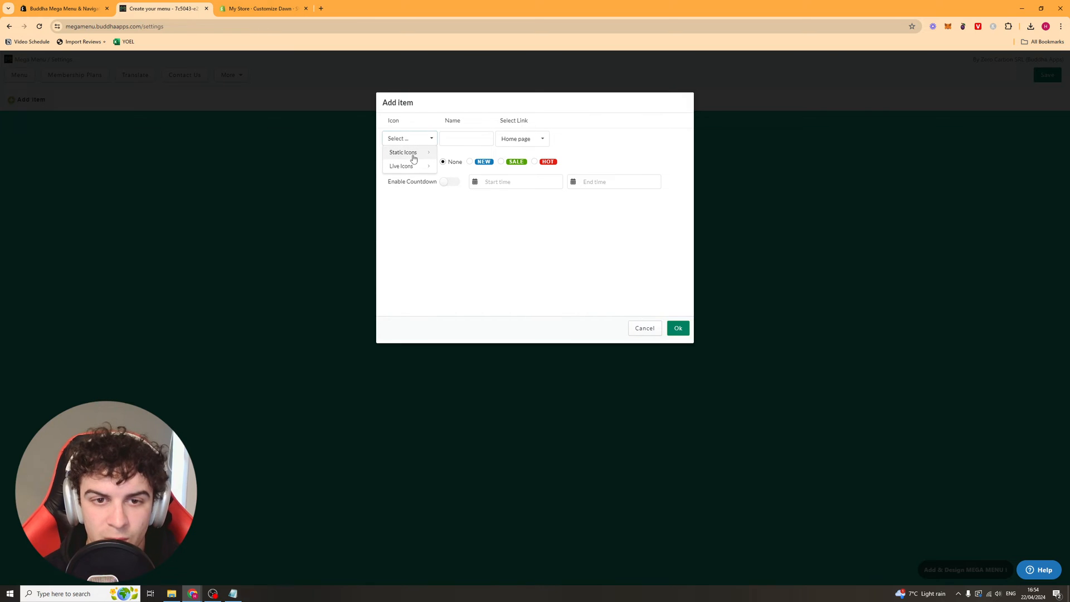
{"action": "left_click", "coordinate": [408, 166]}
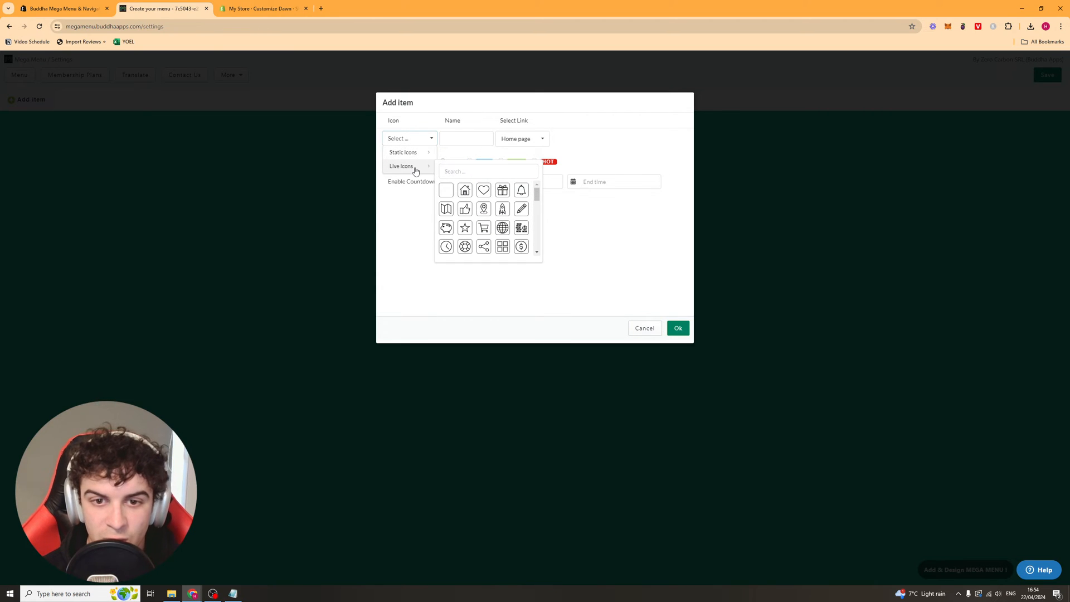
{"action": "scroll", "scroll_direction": "down", "scroll_amount": 3}
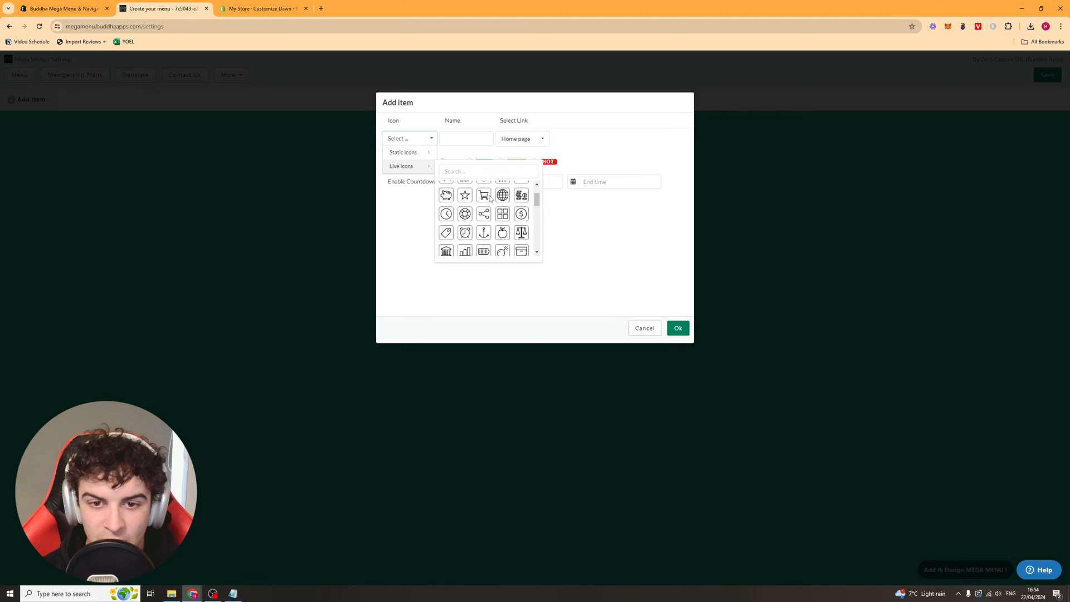
{"action": "scroll", "scroll_direction": "down", "scroll_amount": 3}
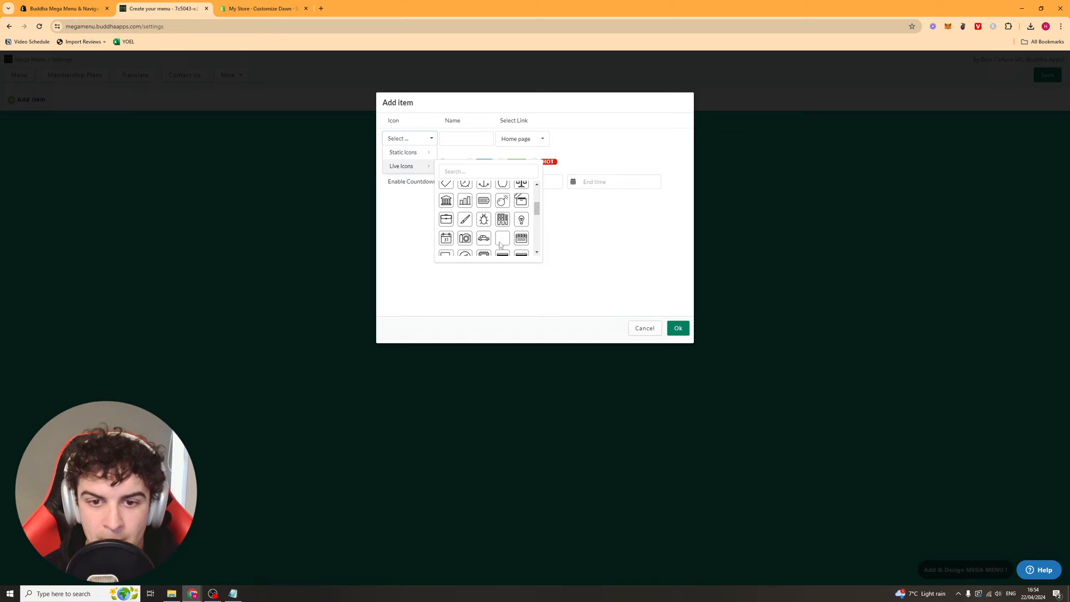
{"action": "scroll", "scroll_direction": "down", "scroll_amount": 3}
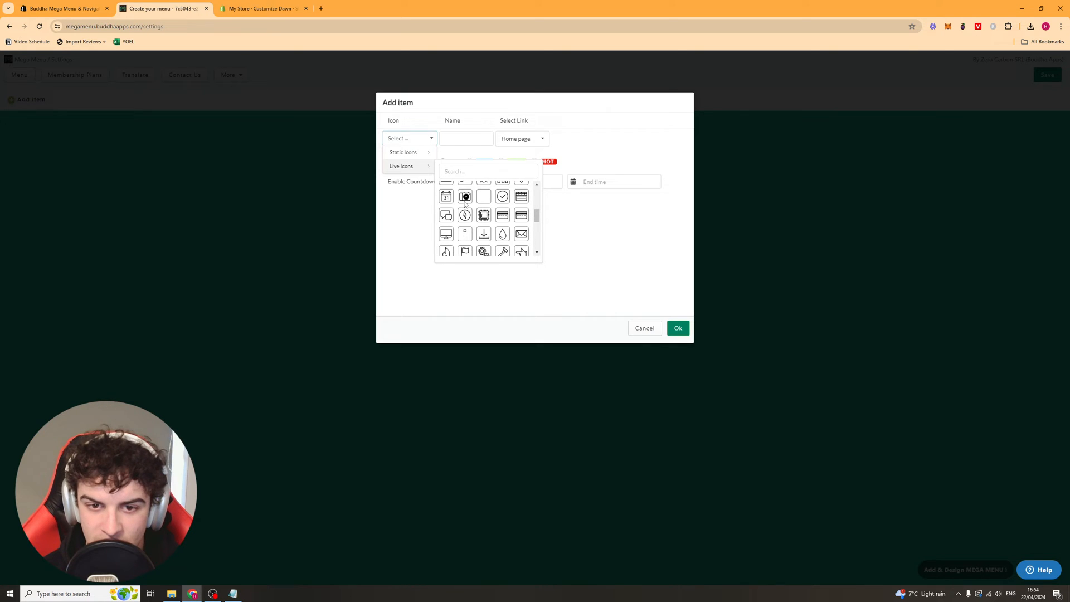
{"action": "left_click", "coordinate": [465, 196]}
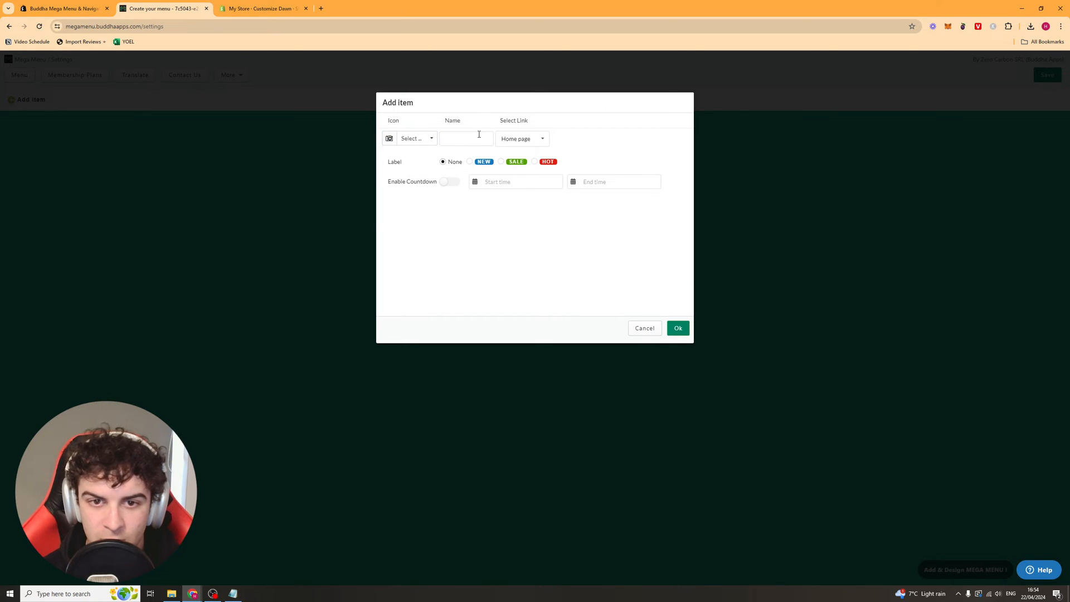
Name the item 'Accessories' and link it to the lamp product.
{"action": "type", "text": "A"}
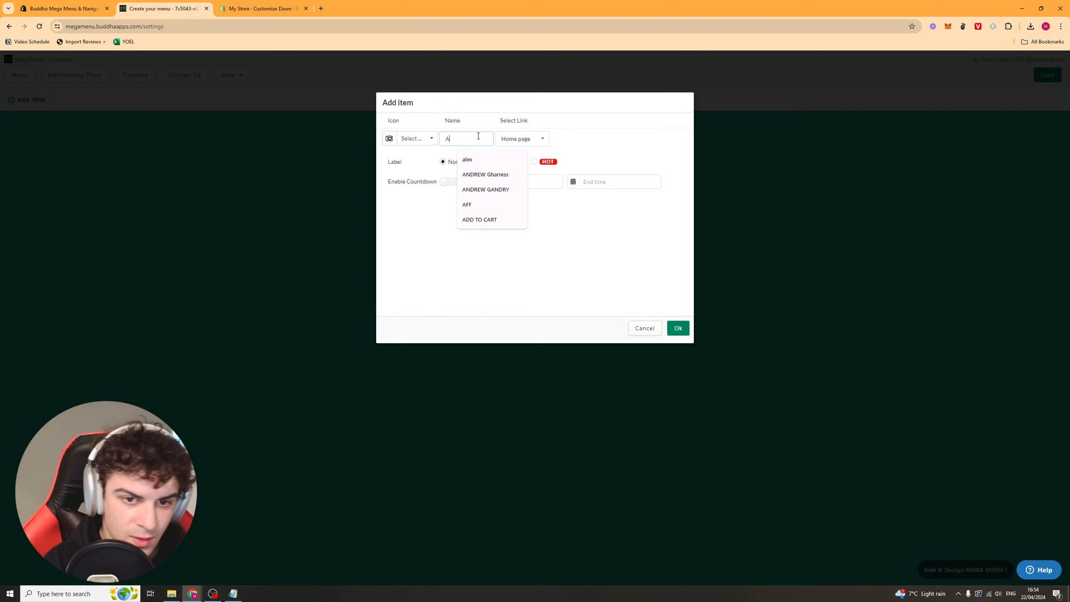
{"action": "type", "text": "ccessories"}
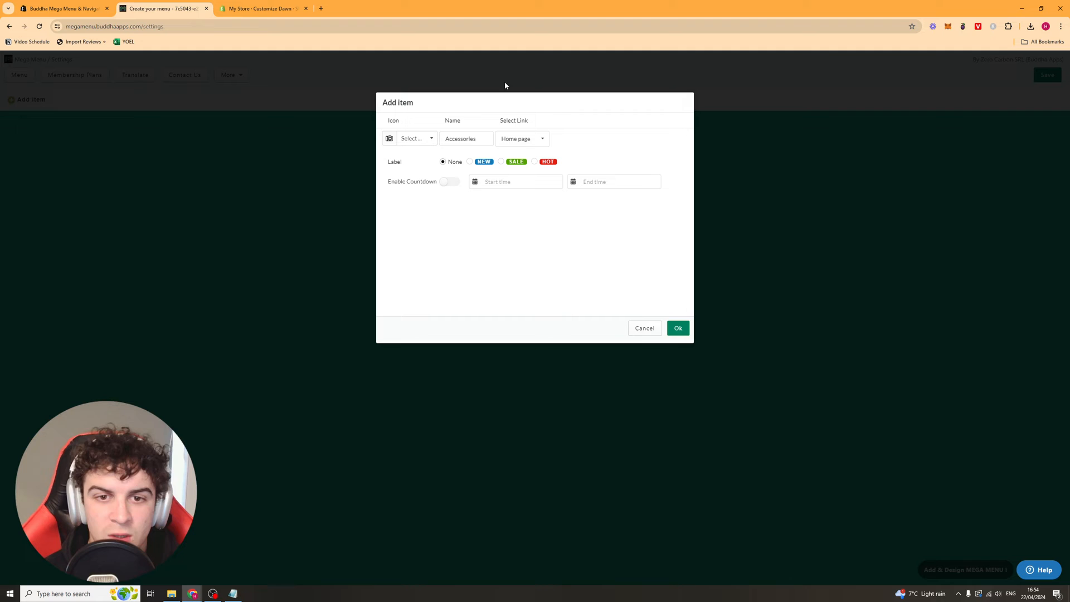
{"action": "mouse_move", "coordinate": [463, 169]}
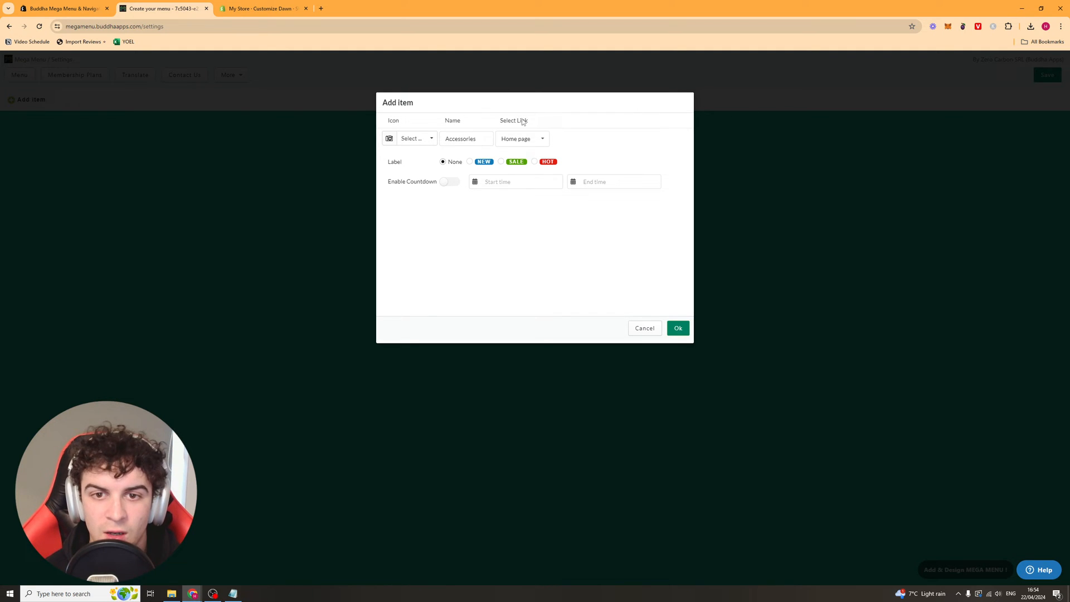
{"action": "left_click", "coordinate": [522, 139]}
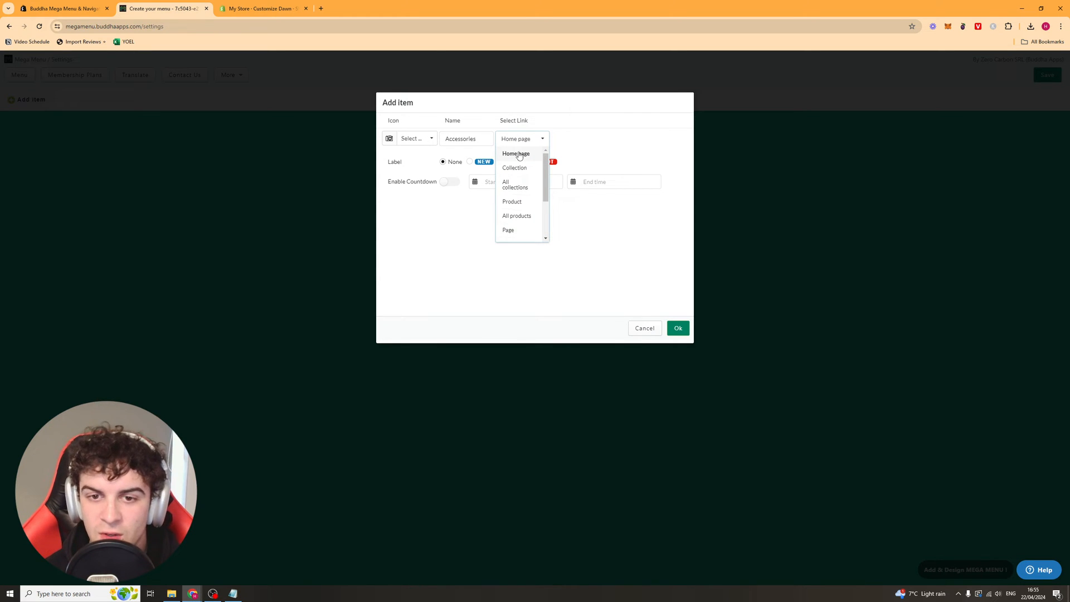
{"action": "mouse_move", "coordinate": [519, 172]}
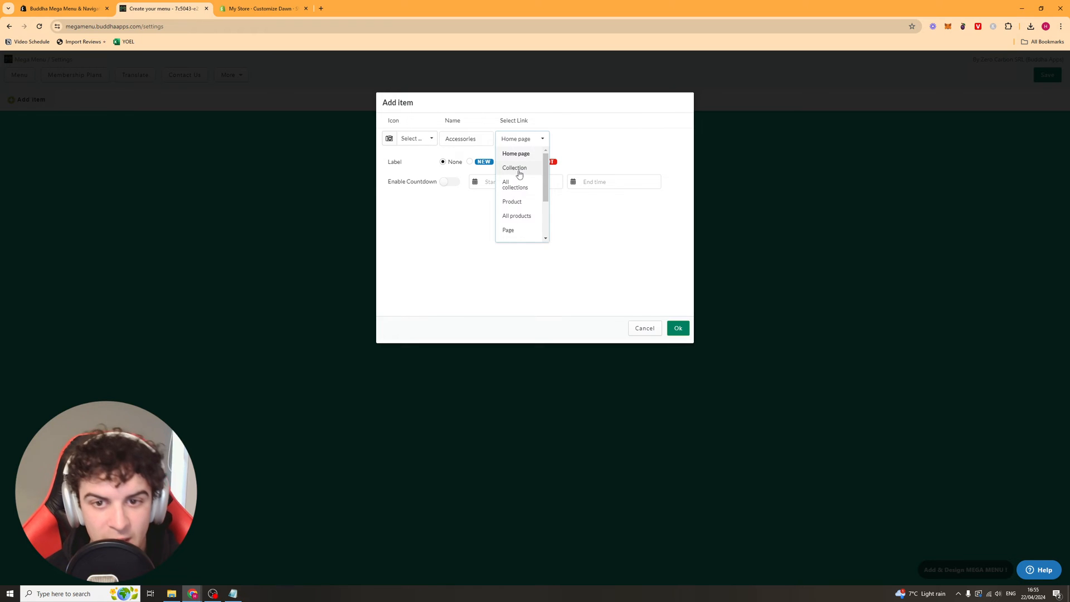
{"action": "scroll", "scroll_direction": "down", "scroll_amount": 3}
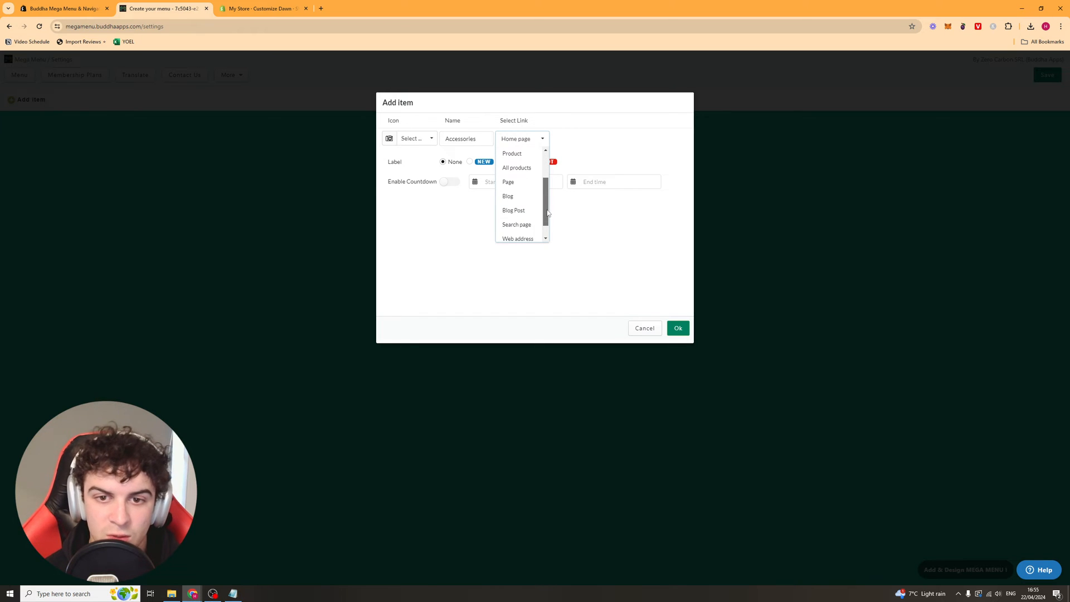
{"action": "scroll", "scroll_direction": "down", "scroll_amount": 3}
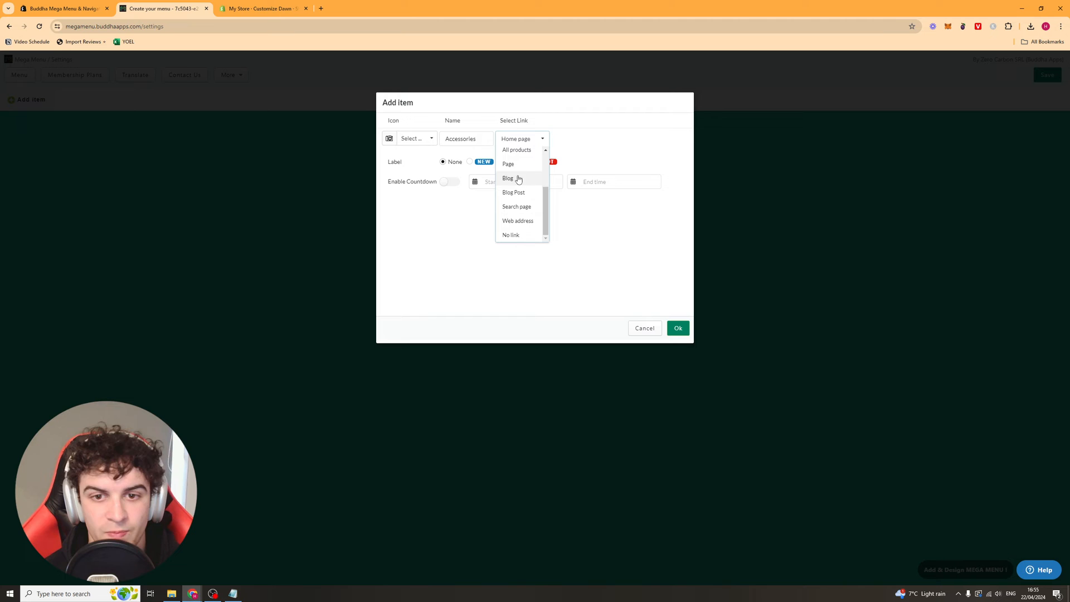
{"action": "mouse_move", "coordinate": [528, 223]}
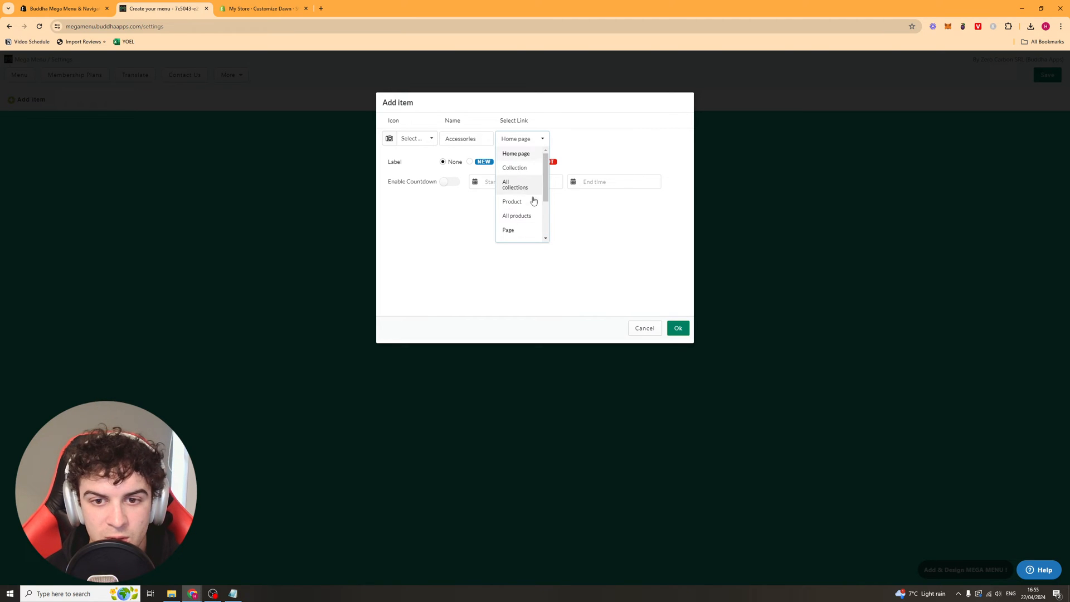
{"action": "left_click", "coordinate": [512, 202]}
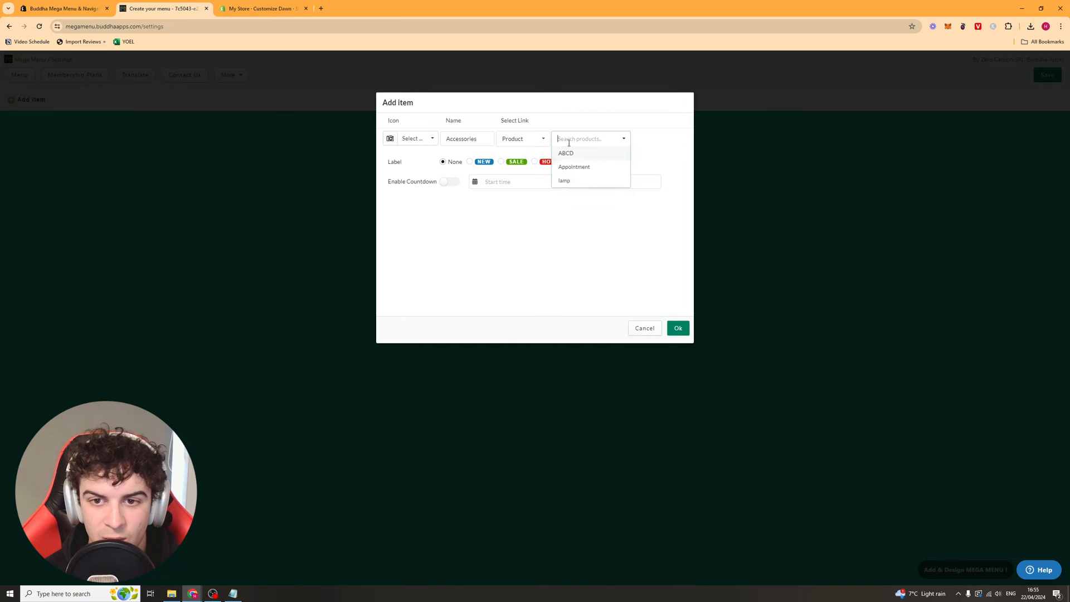
{"action": "left_click", "coordinate": [564, 181]}
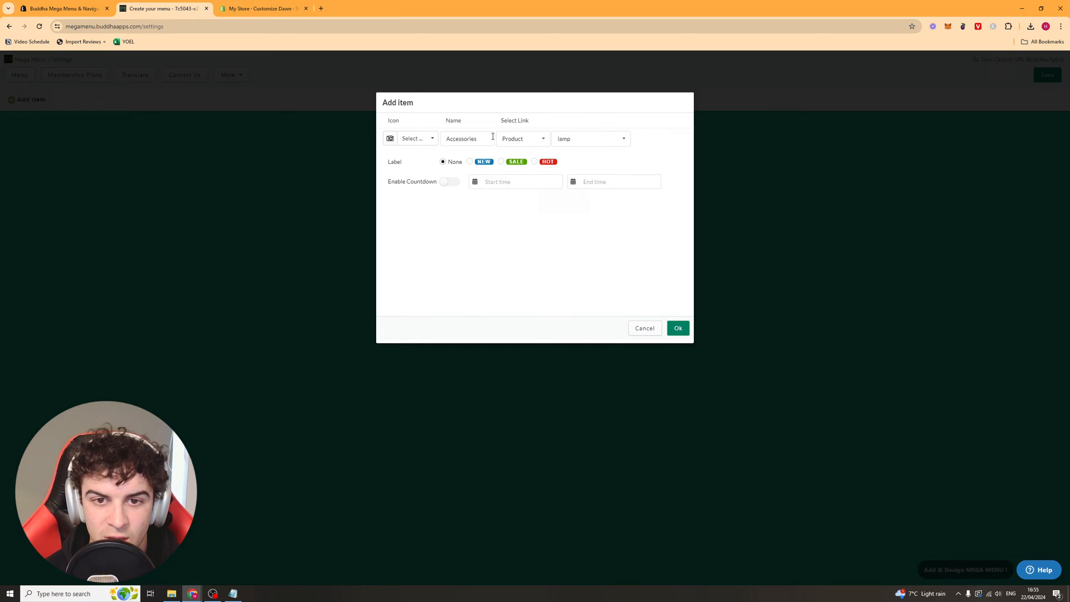
Rename it 'Lamp Best Seller', add the NEW label, and enable a countdown with end date.
{"action": "triple_click", "coordinate": [466, 139]}
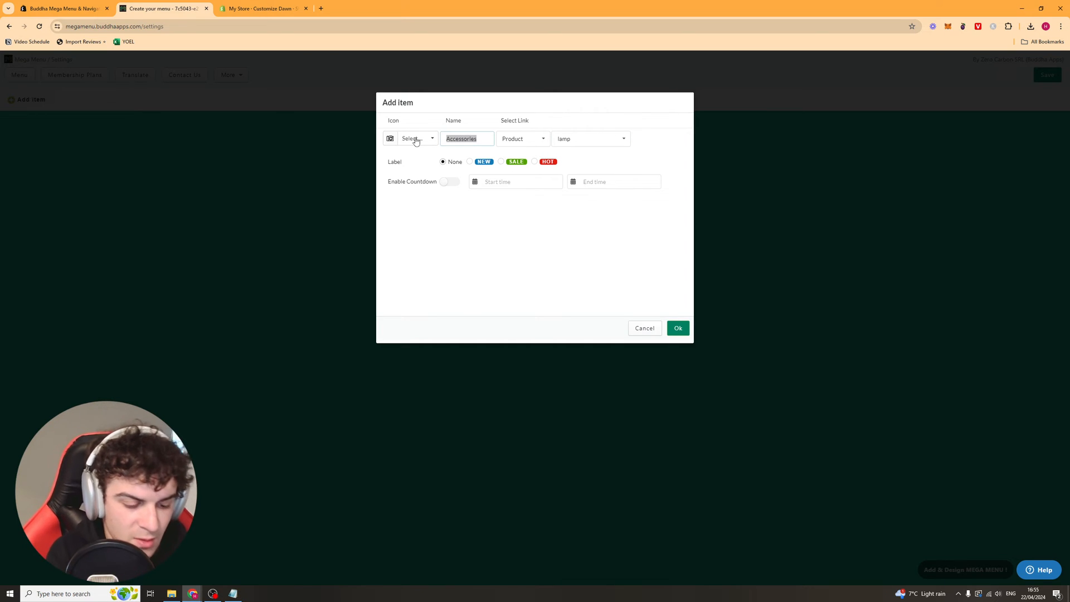
{"action": "type", "text": "Lamp Se"}
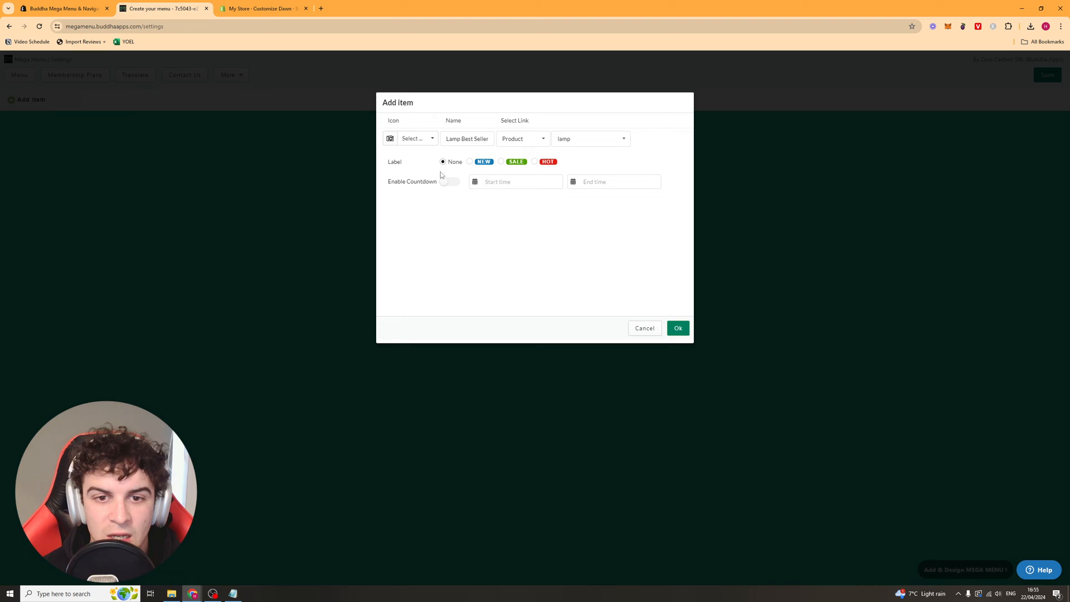
{"action": "left_click", "coordinate": [469, 161]}
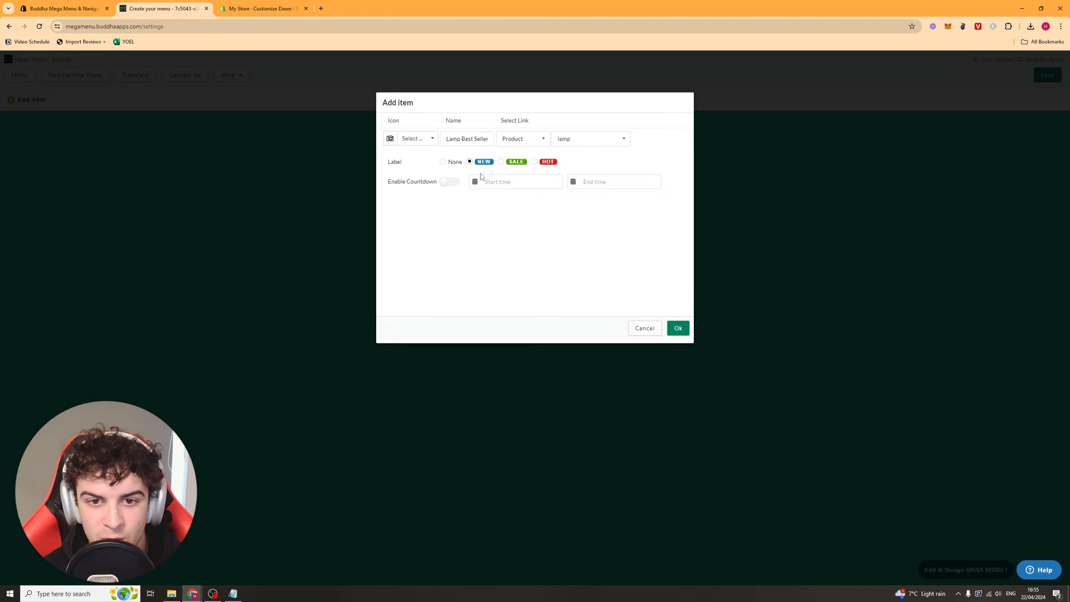
{"action": "left_click", "coordinate": [450, 182]}
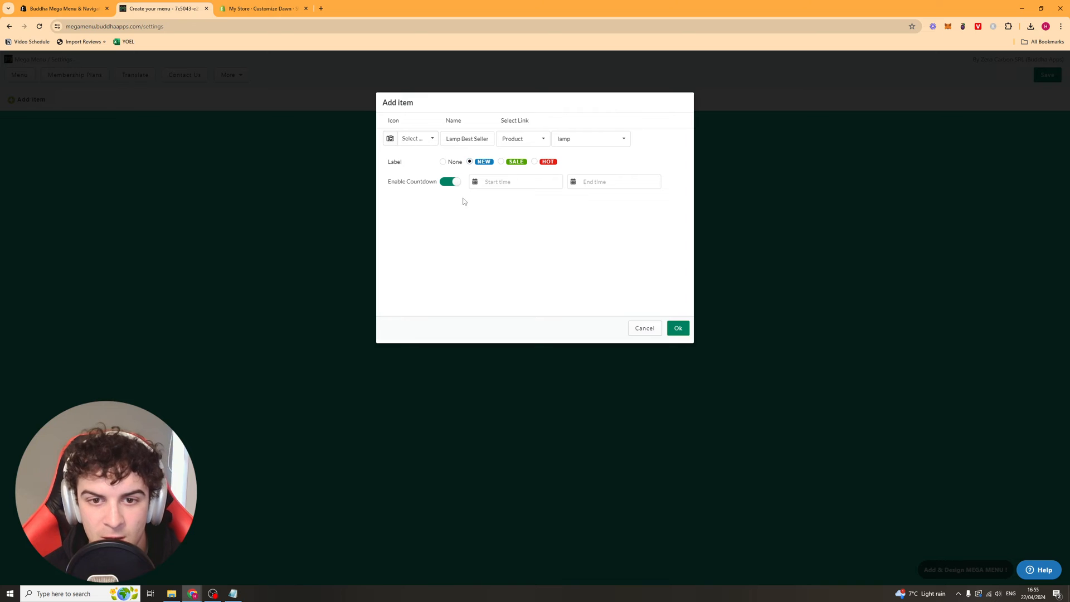
{"action": "left_click", "coordinate": [516, 181]}
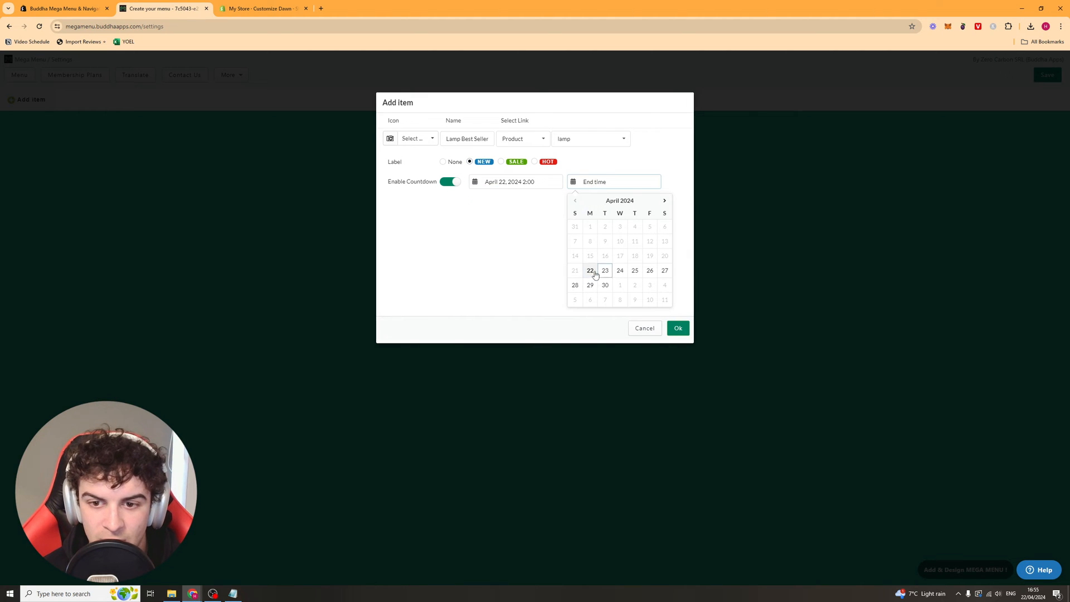
{"action": "left_click", "coordinate": [606, 270]}
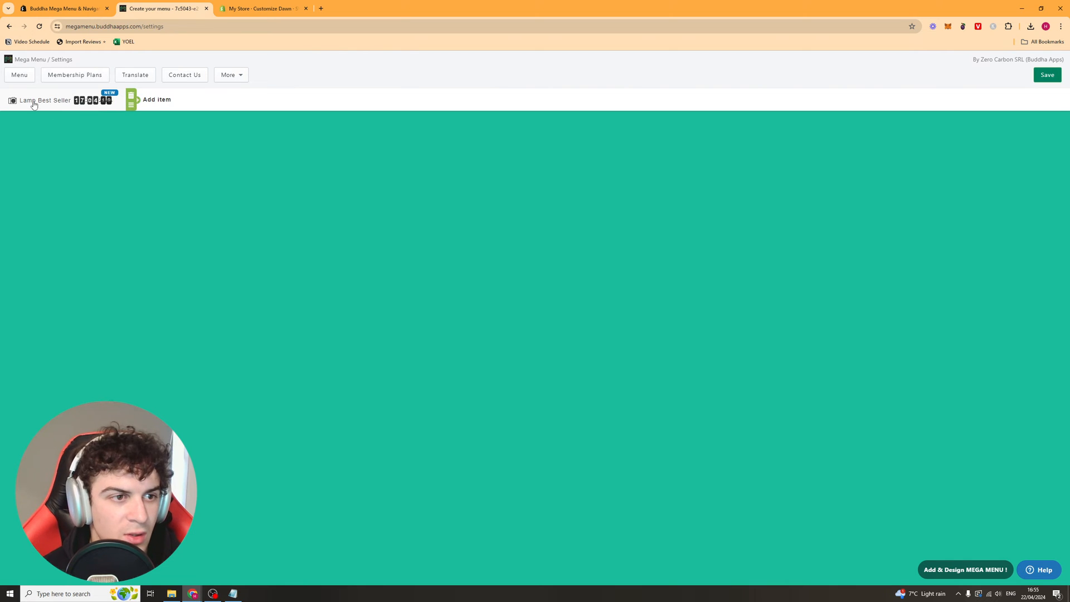
Create a cart-icon 'Shop All' item linked to All collections beside Lamp Best Seller.
{"action": "left_click", "coordinate": [155, 99]}
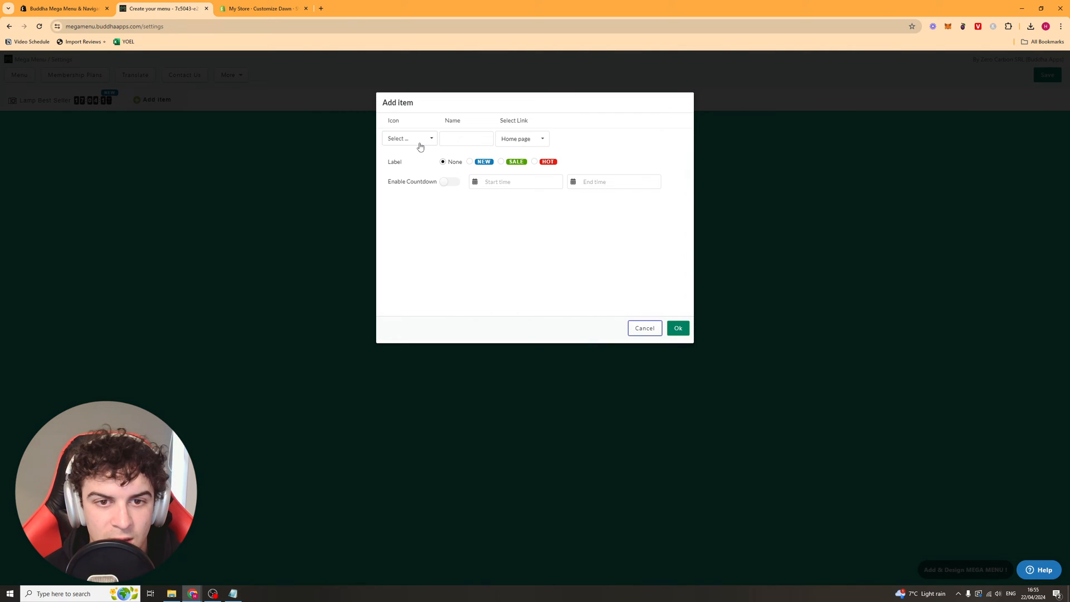
{"action": "left_click", "coordinate": [409, 138]}
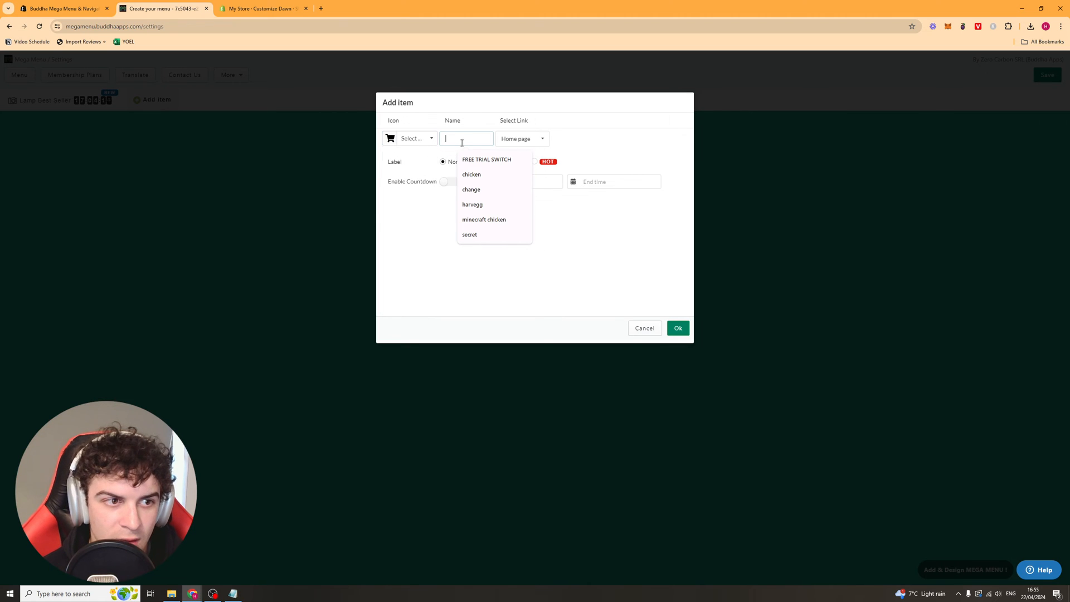
{"action": "type", "text": "Shop All"}
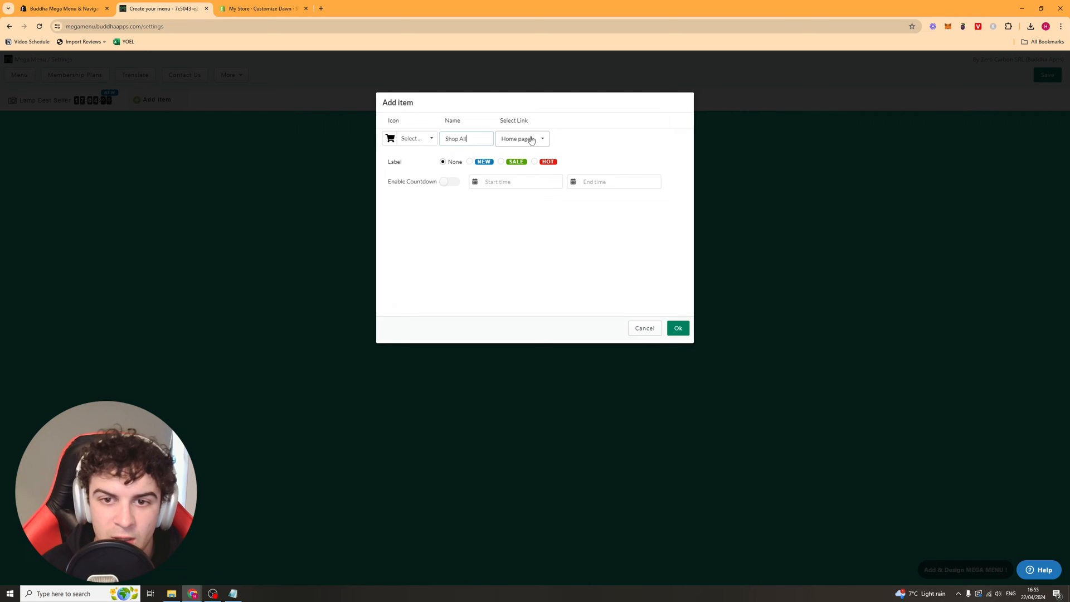
{"action": "left_click", "coordinate": [522, 138]}
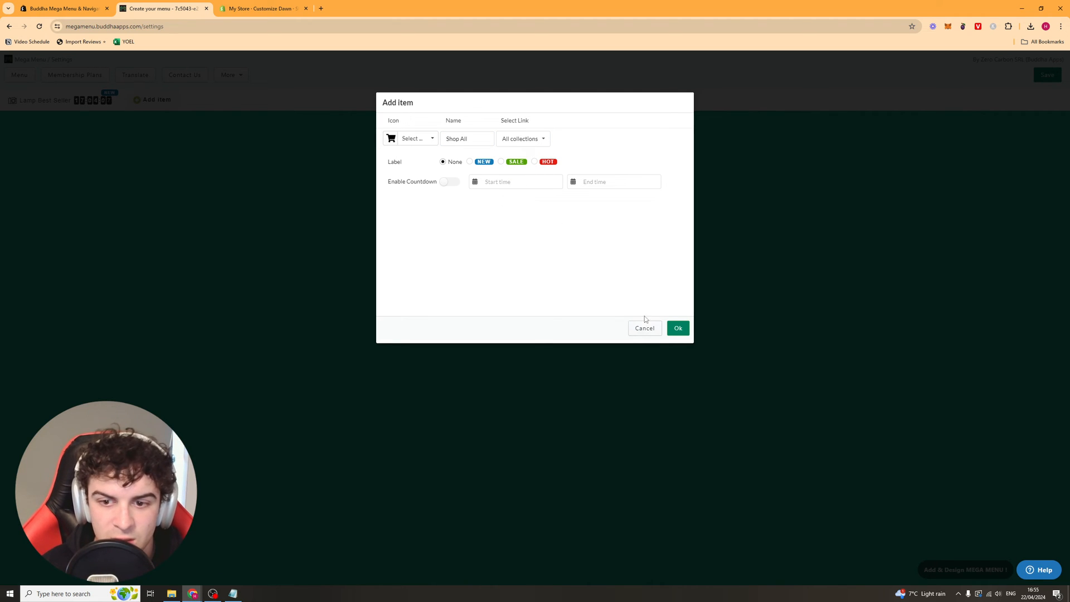
{"action": "left_click", "coordinate": [677, 328]}
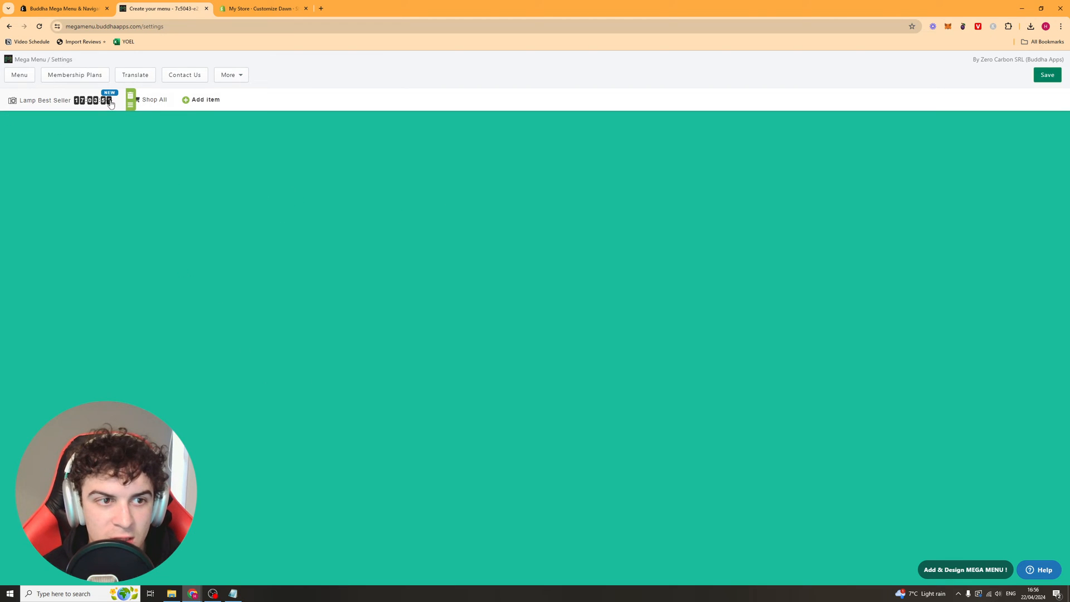
{"action": "left_click", "coordinate": [131, 100]}
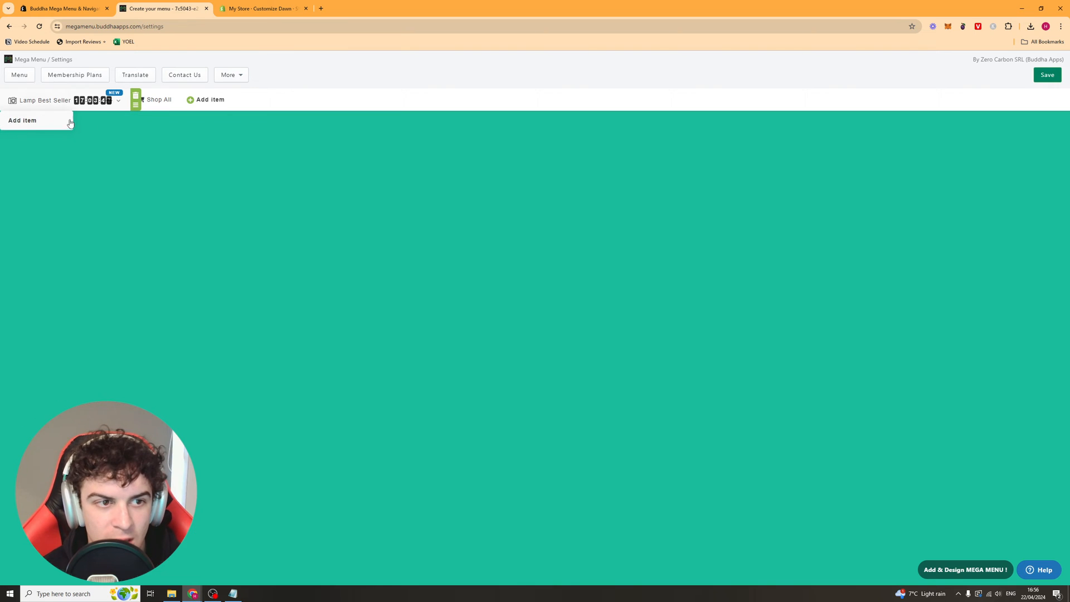
Try the Simple and Contact submenu types for Lamp Best Seller, then settle on Tabbed.
{"action": "left_click", "coordinate": [135, 100]}
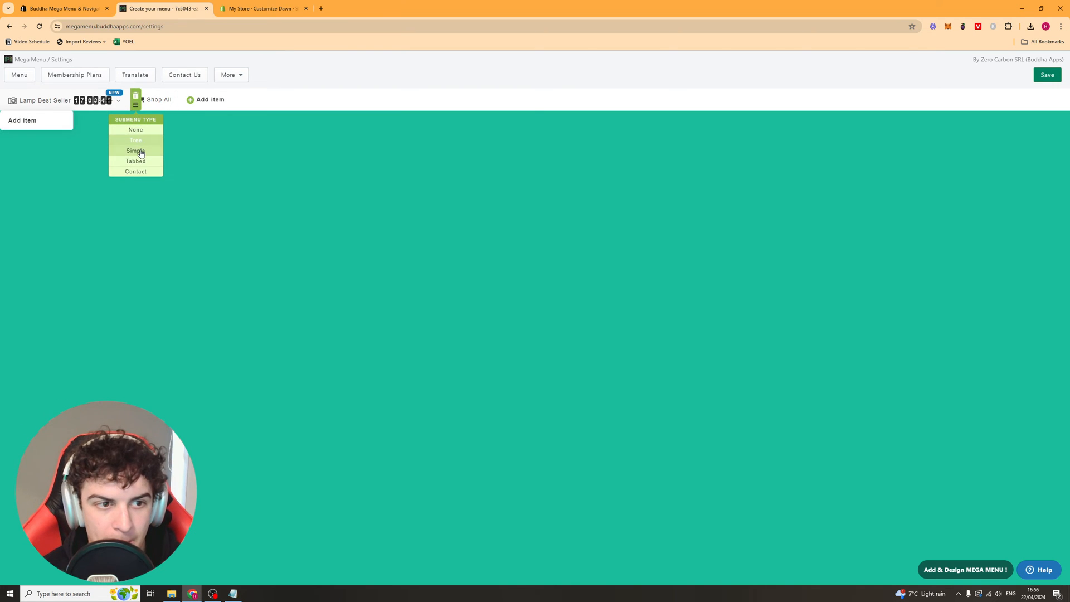
{"action": "left_click", "coordinate": [135, 151]}
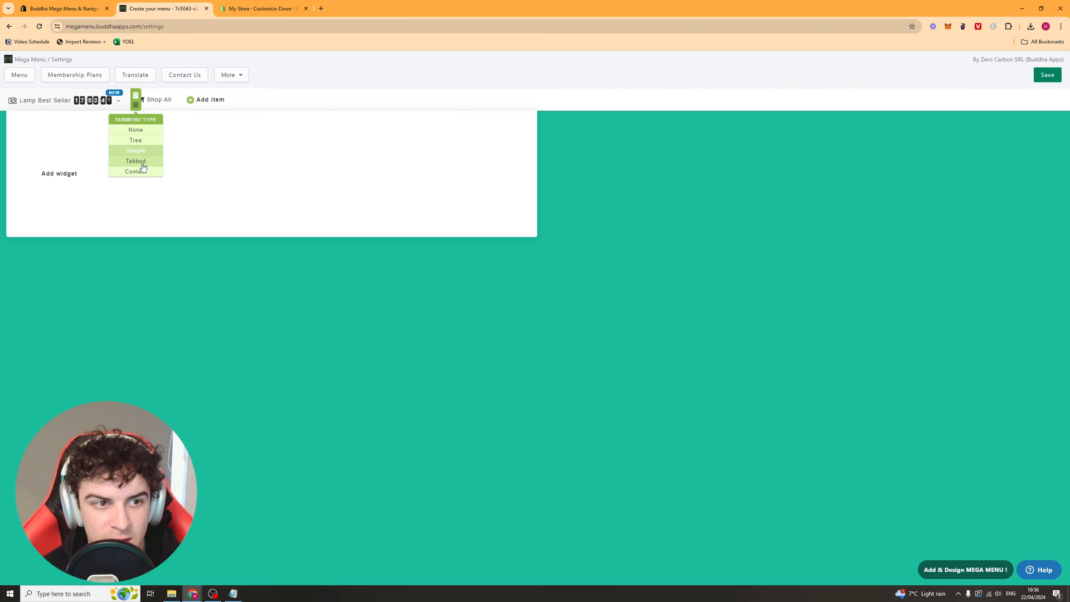
{"action": "left_click", "coordinate": [136, 171]}
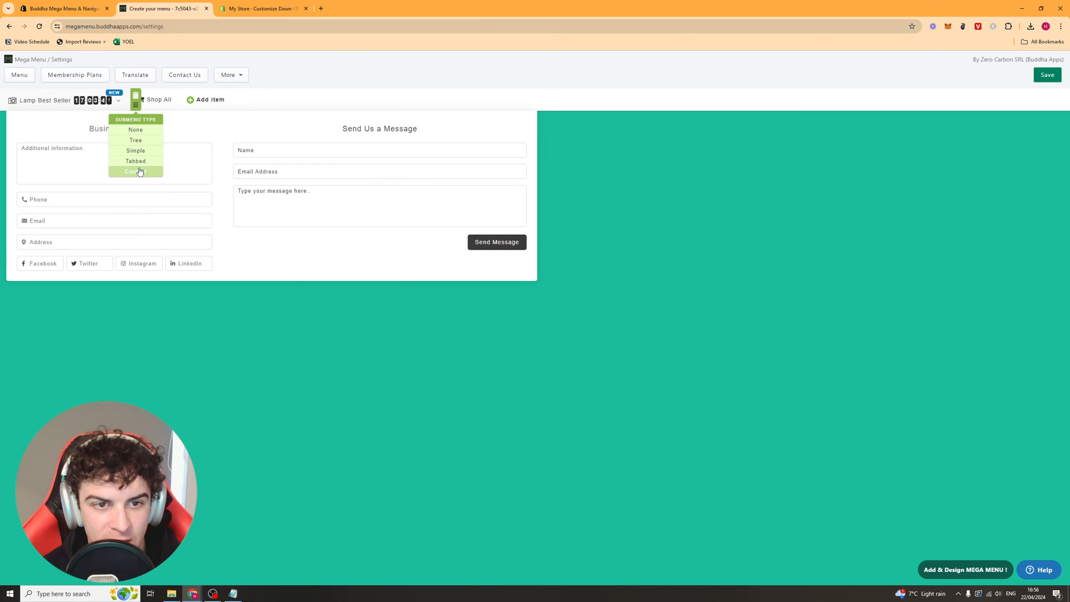
{"action": "left_click", "coordinate": [135, 160]}
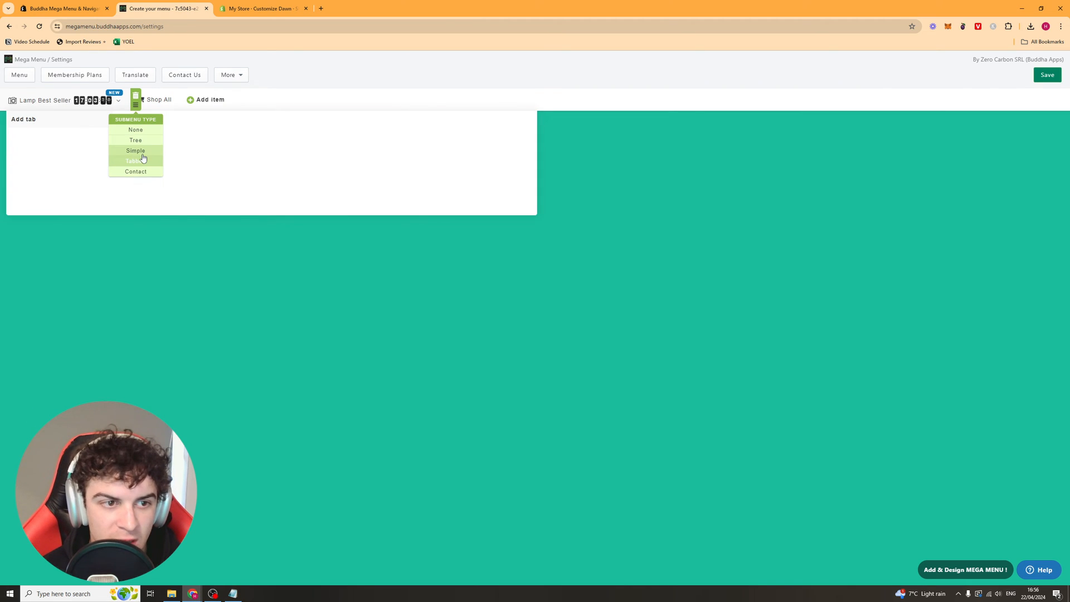
{"action": "left_click", "coordinate": [136, 161]}
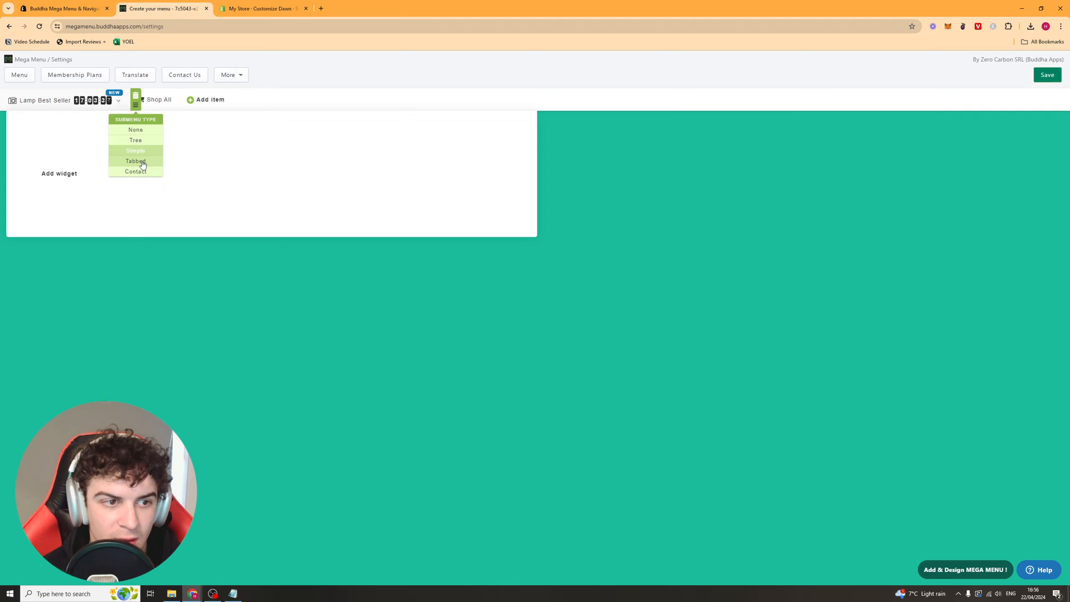
{"action": "left_click", "coordinate": [136, 161]}
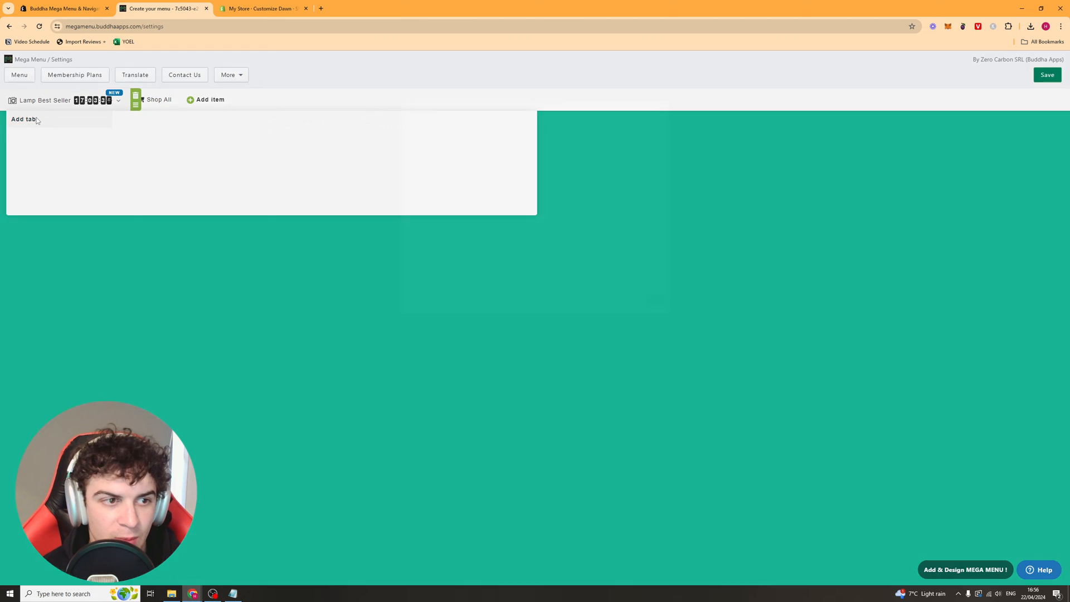
Start a new tab with a static house icon and name it 'Free Trial'.
{"action": "left_click", "coordinate": [205, 100]}
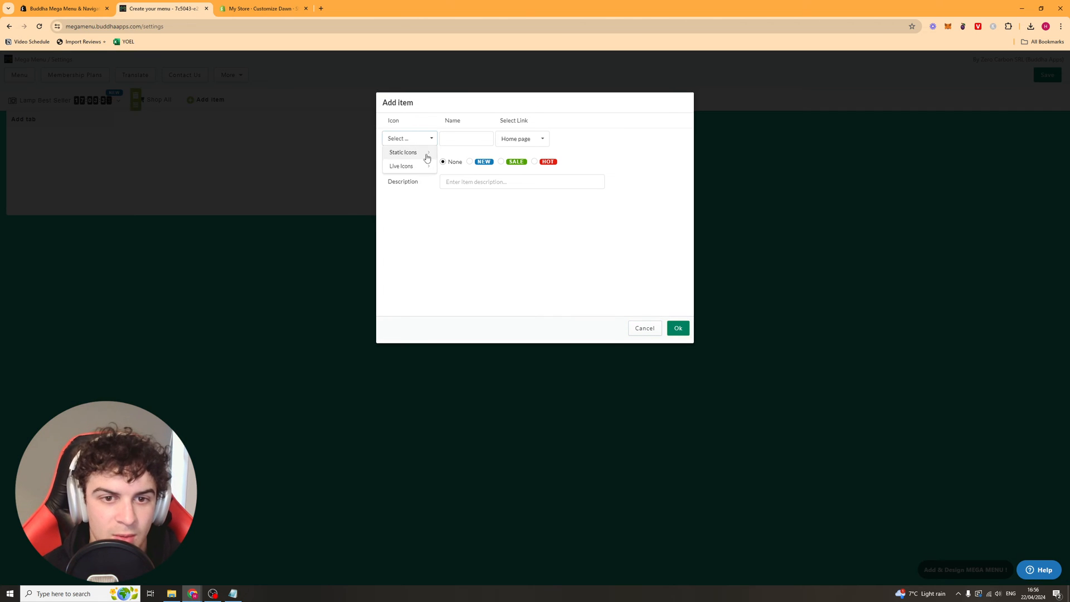
{"action": "left_click", "coordinate": [403, 152]}
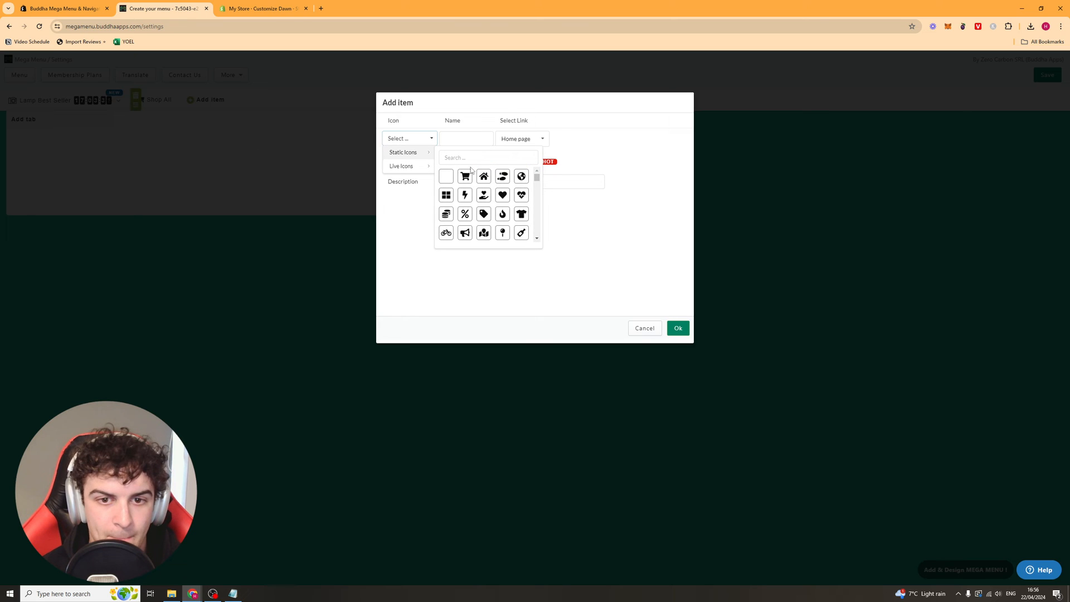
{"action": "left_click", "coordinate": [483, 176]}
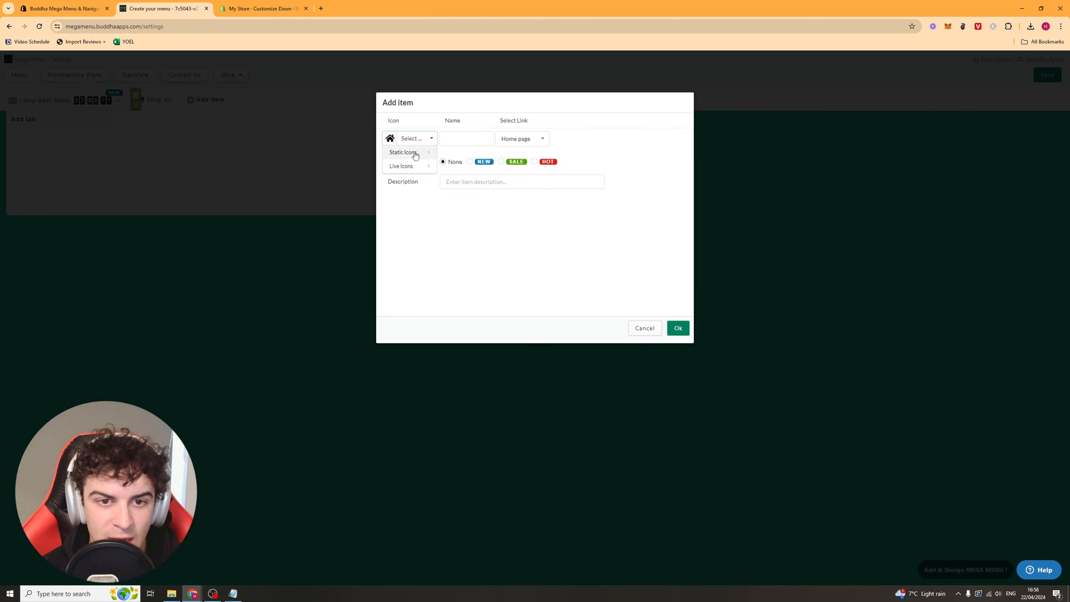
{"action": "left_click", "coordinate": [466, 138]}
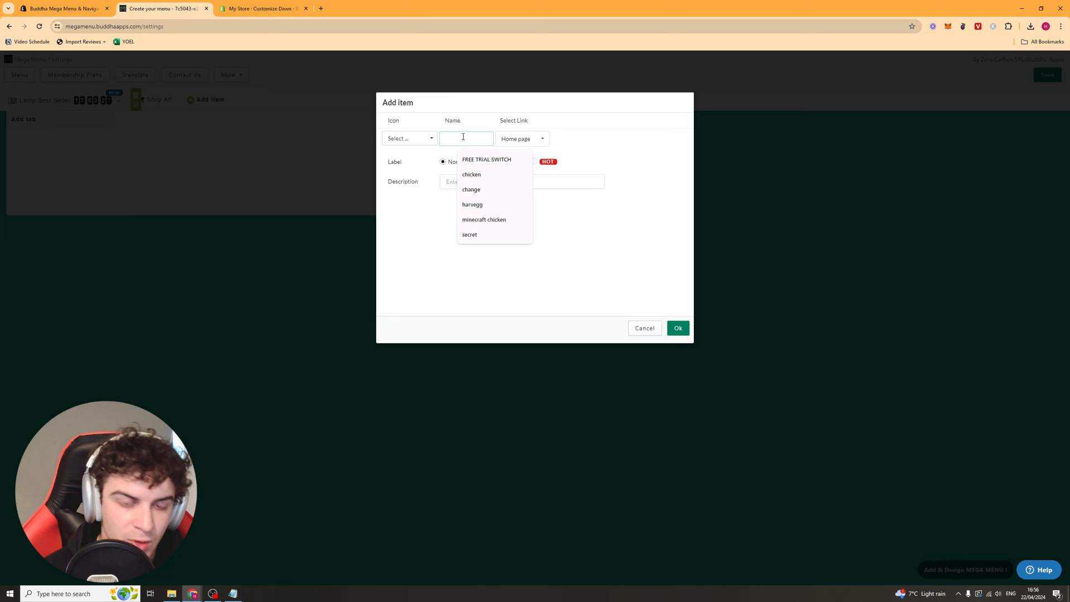
{"action": "type", "text": "Free Trial"}
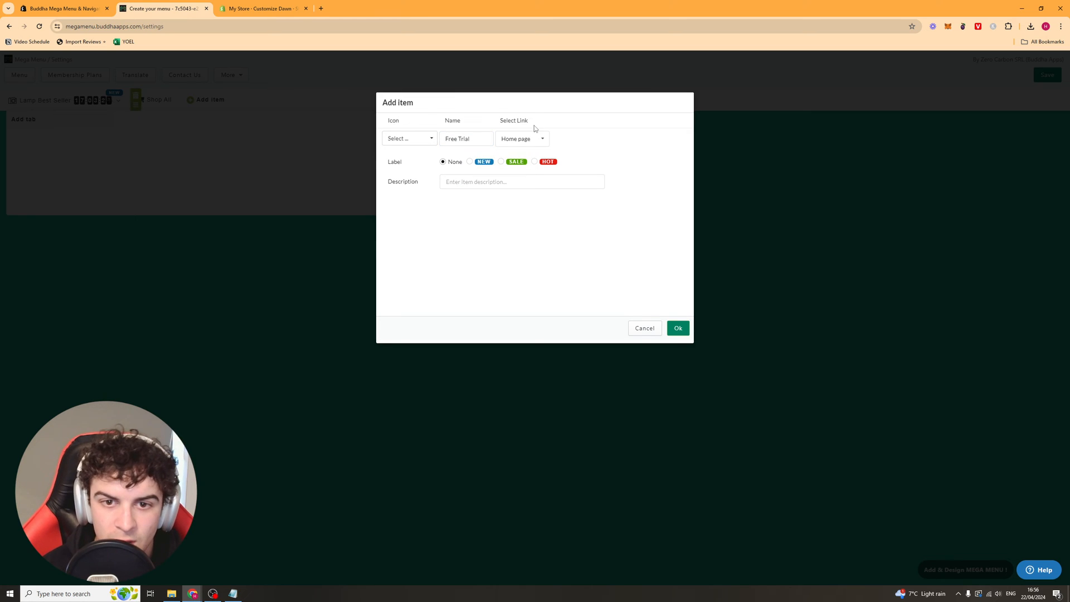
Link the tab to a collection, describe it as 'View Our Trial Product', and confirm.
{"action": "left_click", "coordinate": [522, 138]}
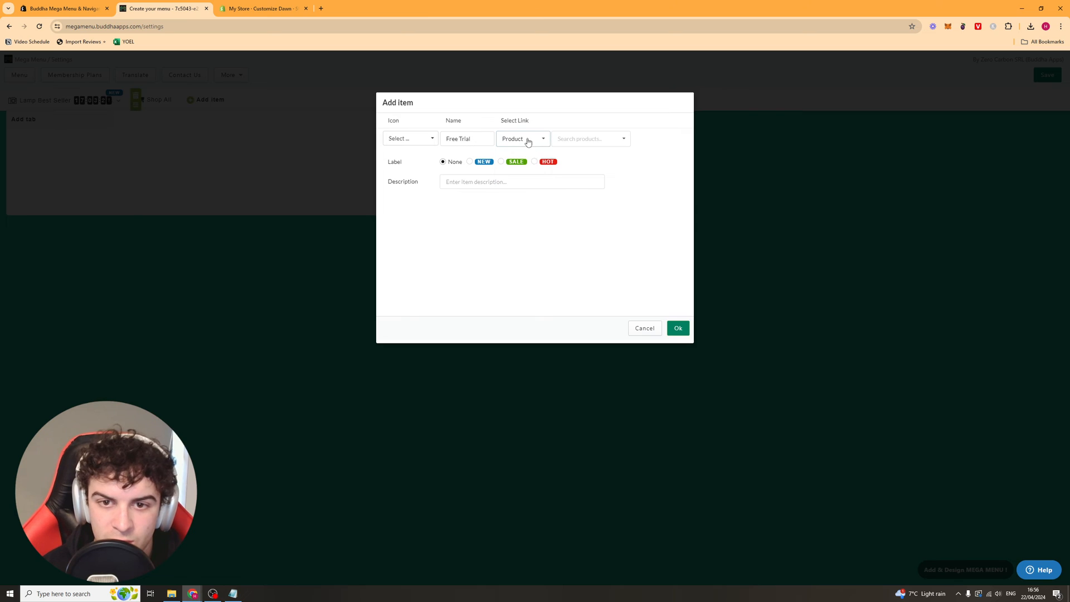
{"action": "left_click", "coordinate": [523, 139]}
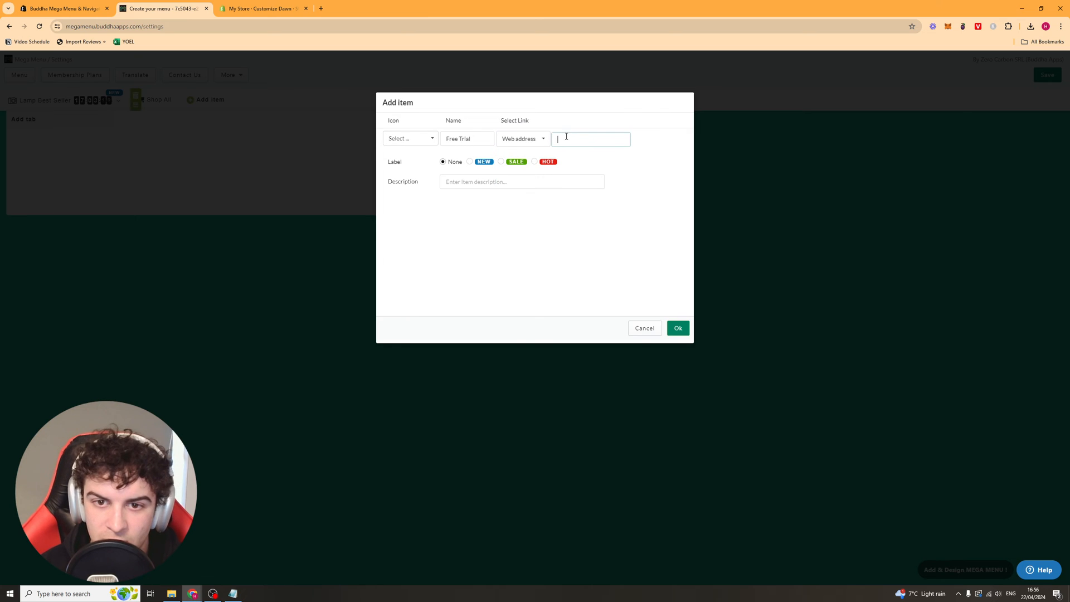
{"action": "left_click", "coordinate": [523, 138]}
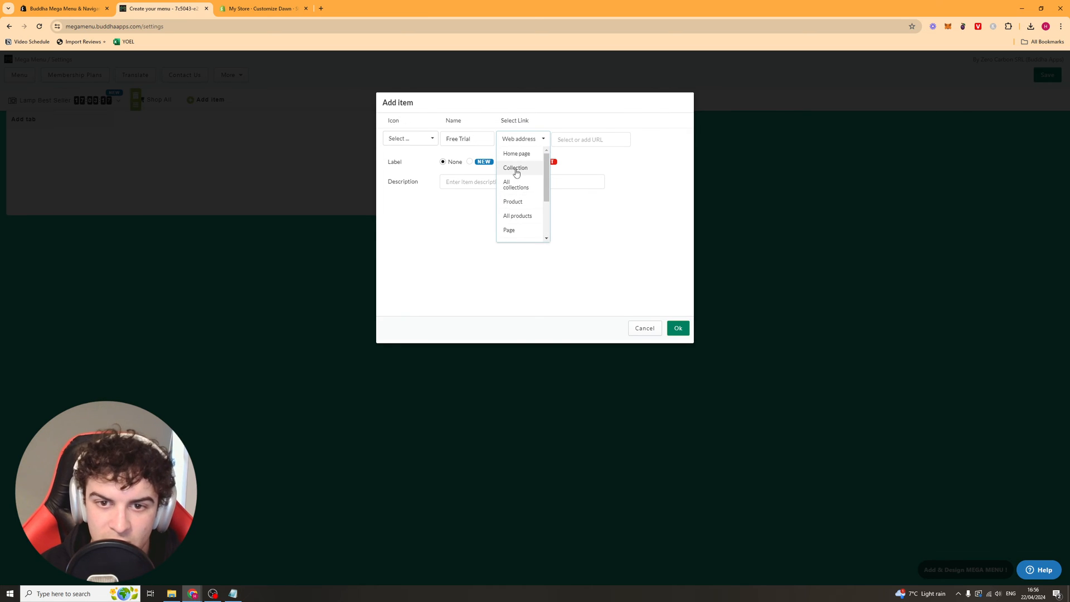
{"action": "left_click", "coordinate": [516, 168]}
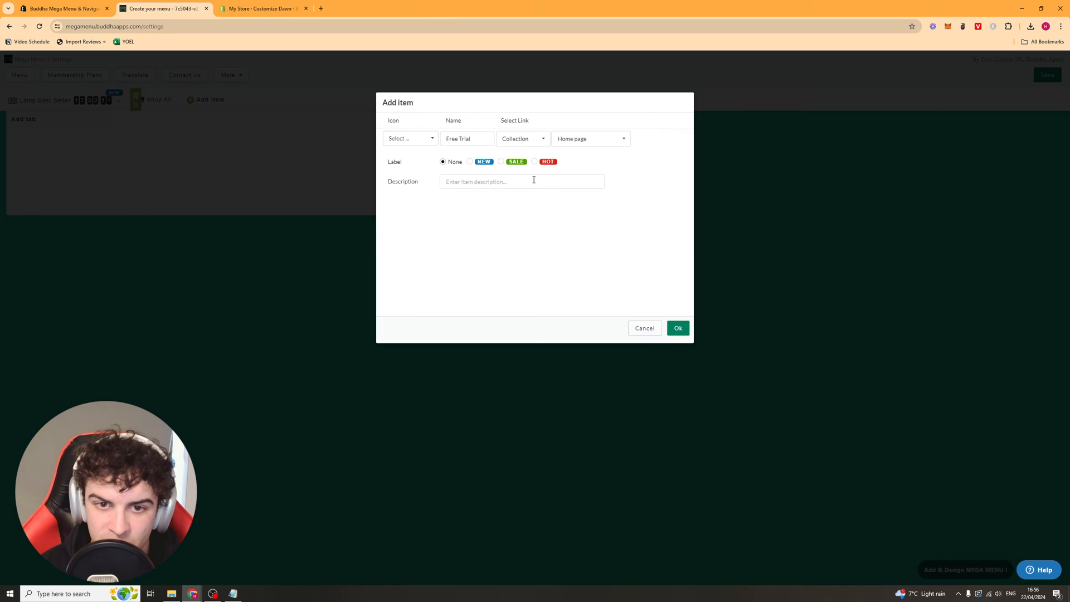
{"action": "left_click", "coordinate": [521, 181]}
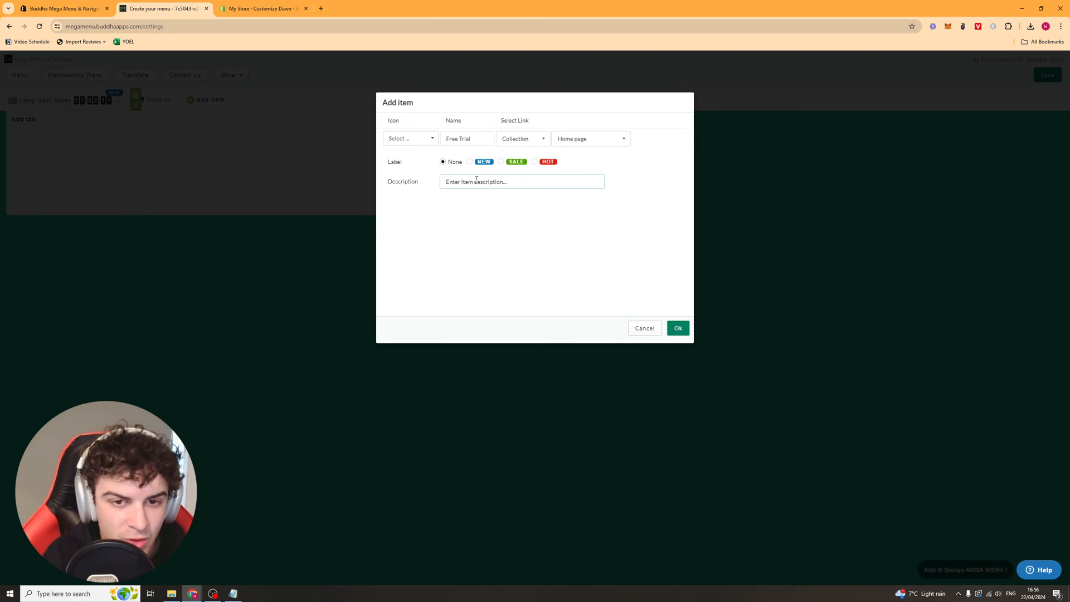
{"action": "type", "text": "V"}
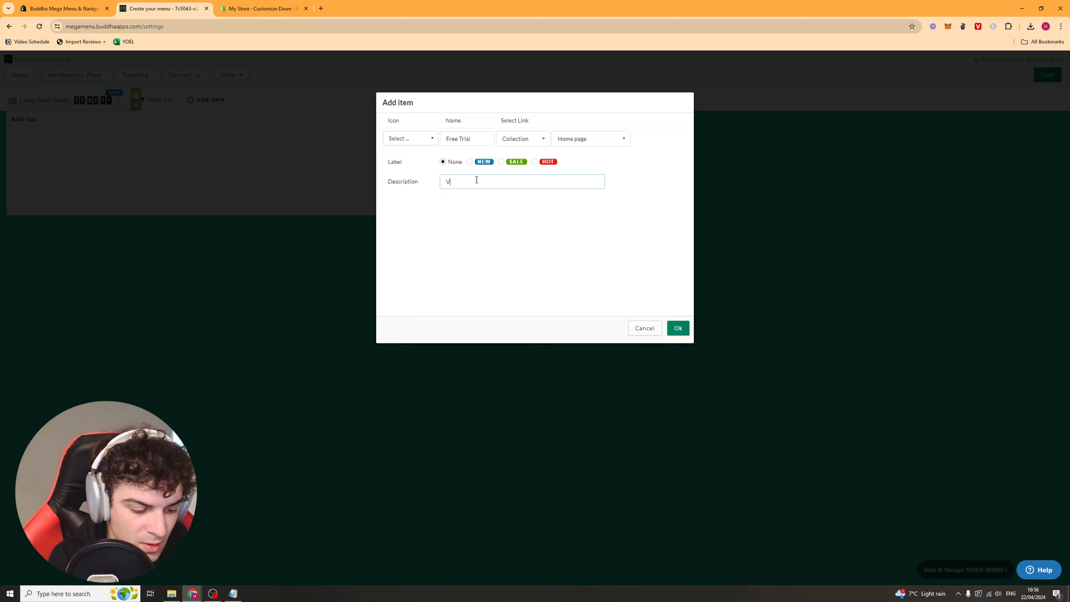
{"action": "type", "text": "iew Our"}
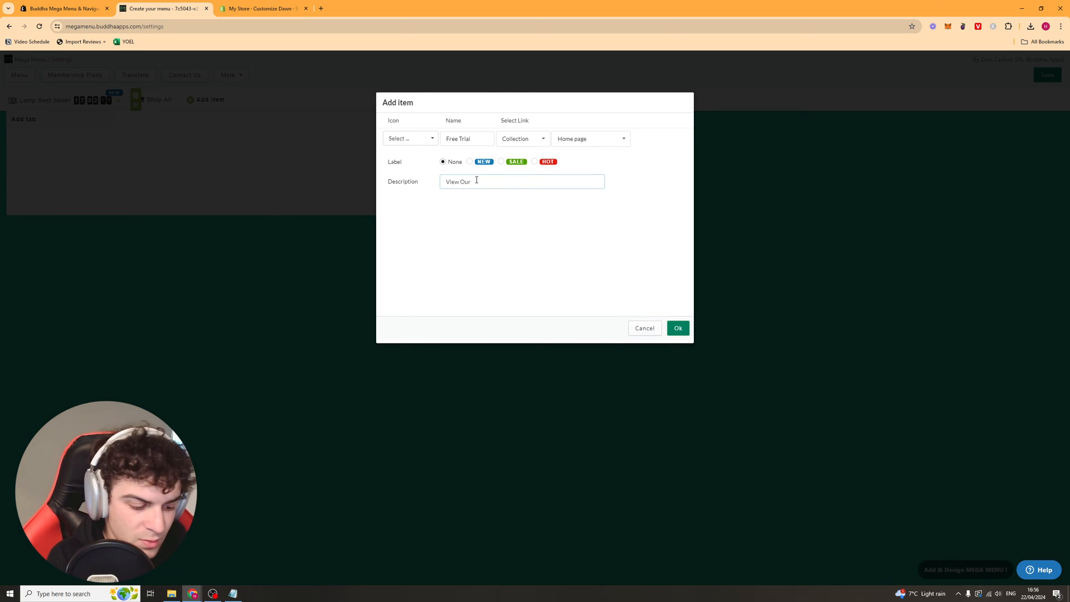
{"action": "type", "text": "Trial Product"}
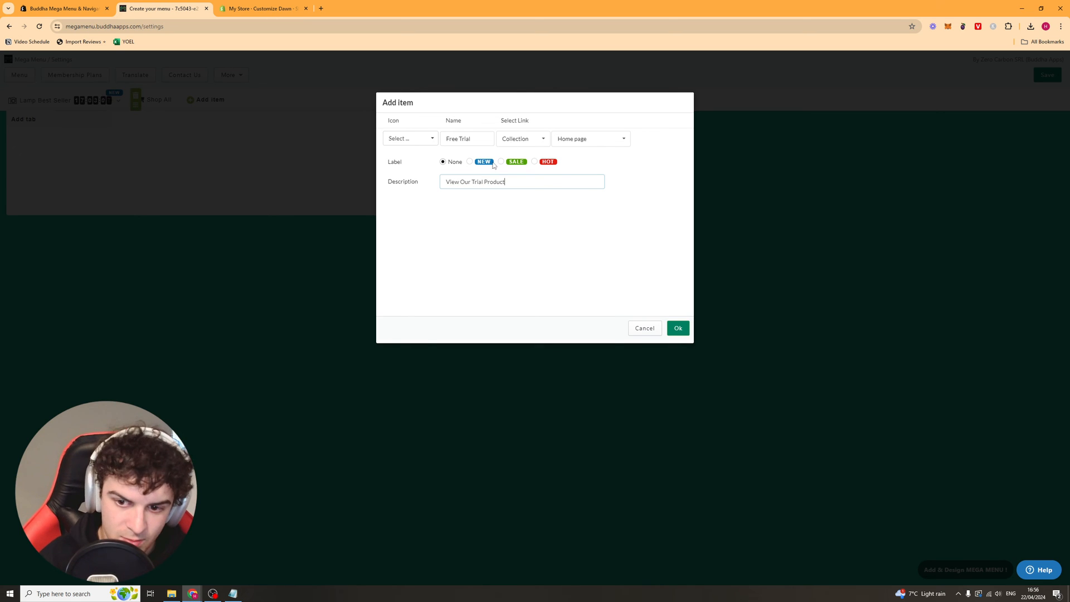
{"action": "left_click", "coordinate": [678, 328]}
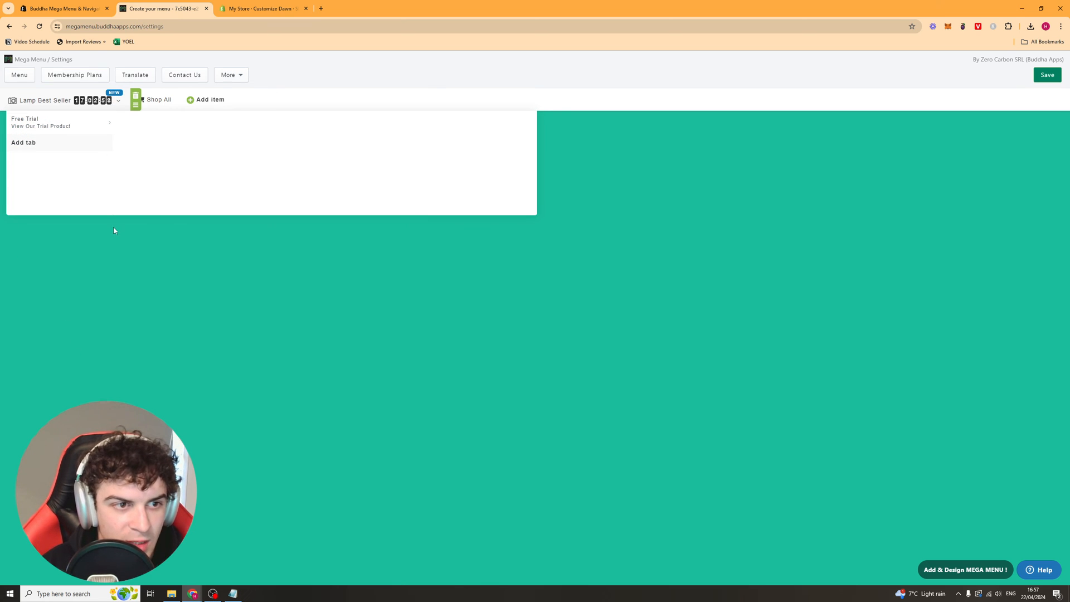
{"action": "left_click", "coordinate": [205, 99]}
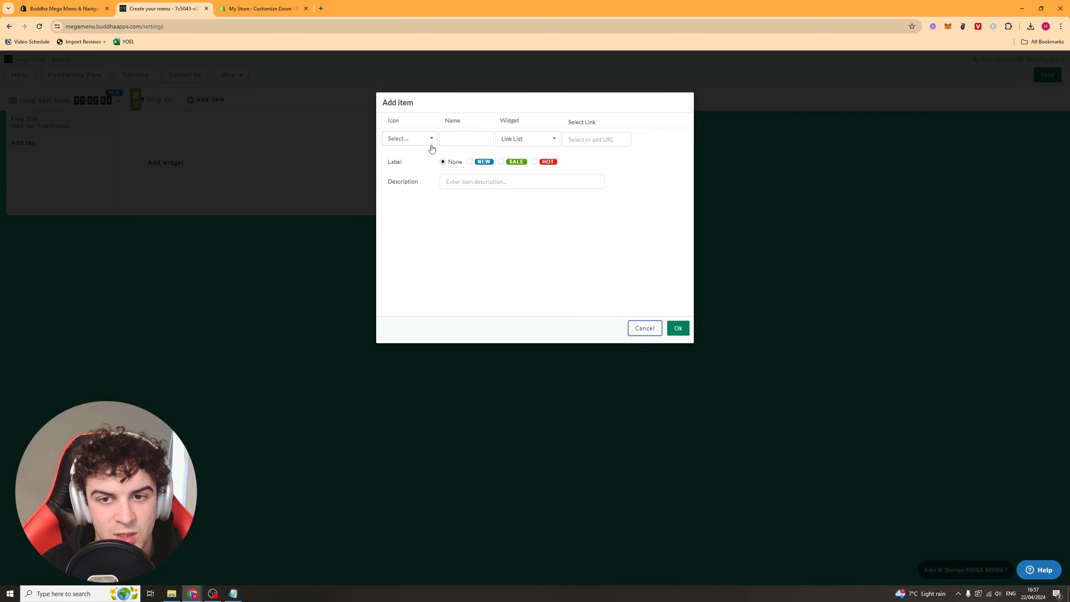
{"action": "left_click", "coordinate": [645, 328]}
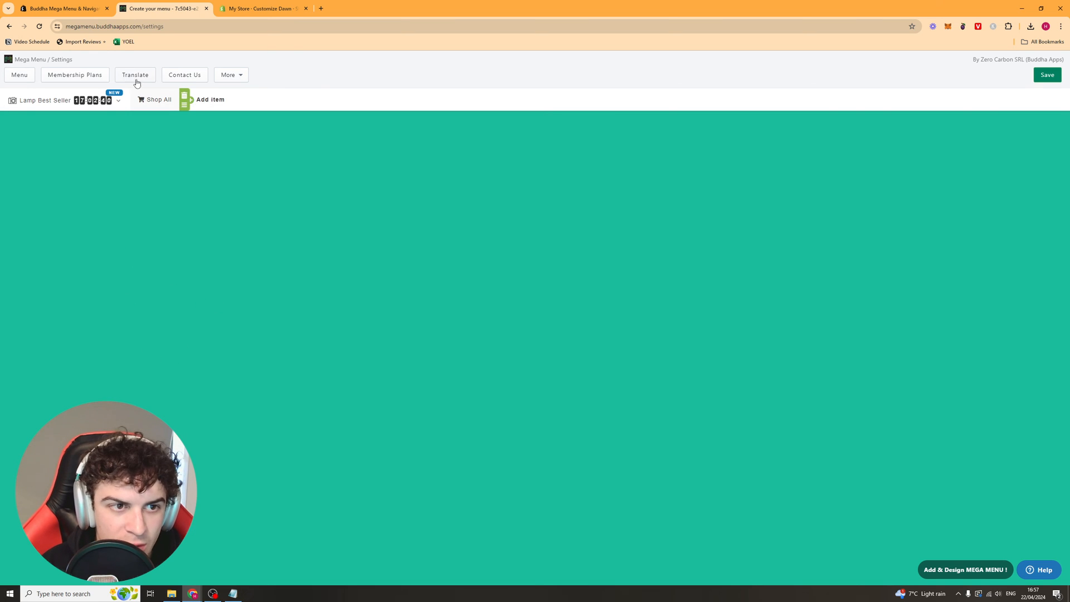
{"action": "left_click", "coordinate": [135, 75]}
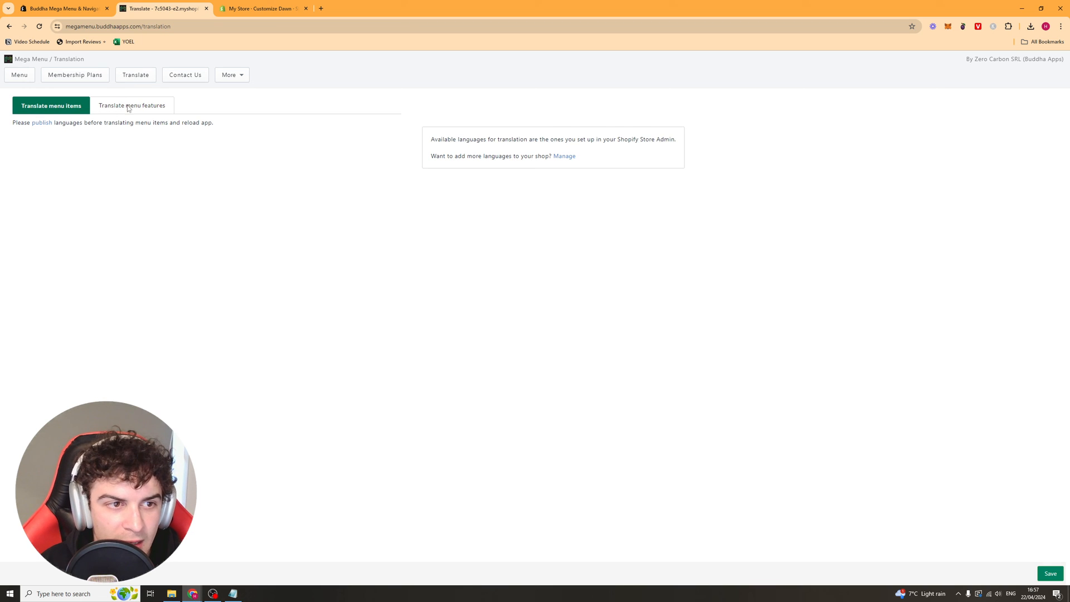
{"action": "left_click", "coordinate": [133, 105]}
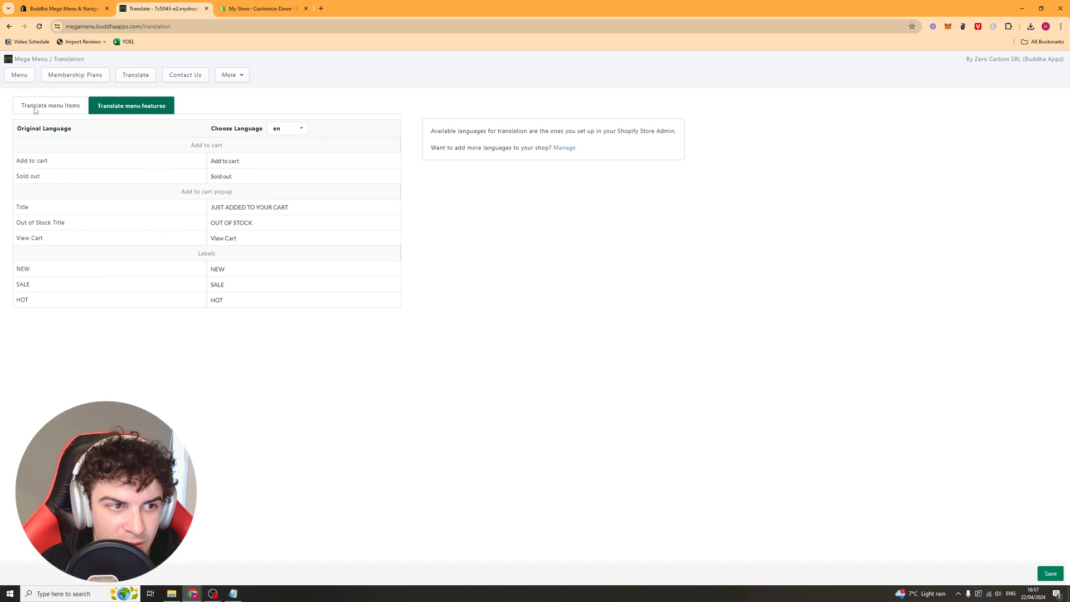
{"action": "mouse_move", "coordinate": [73, 83]}
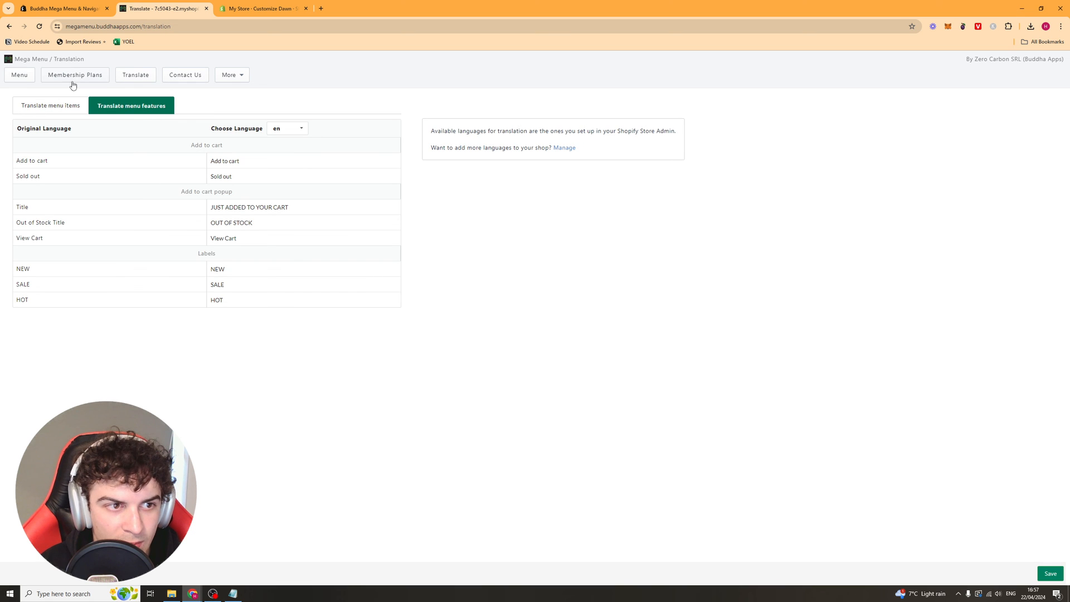
{"action": "left_click", "coordinate": [231, 75]}
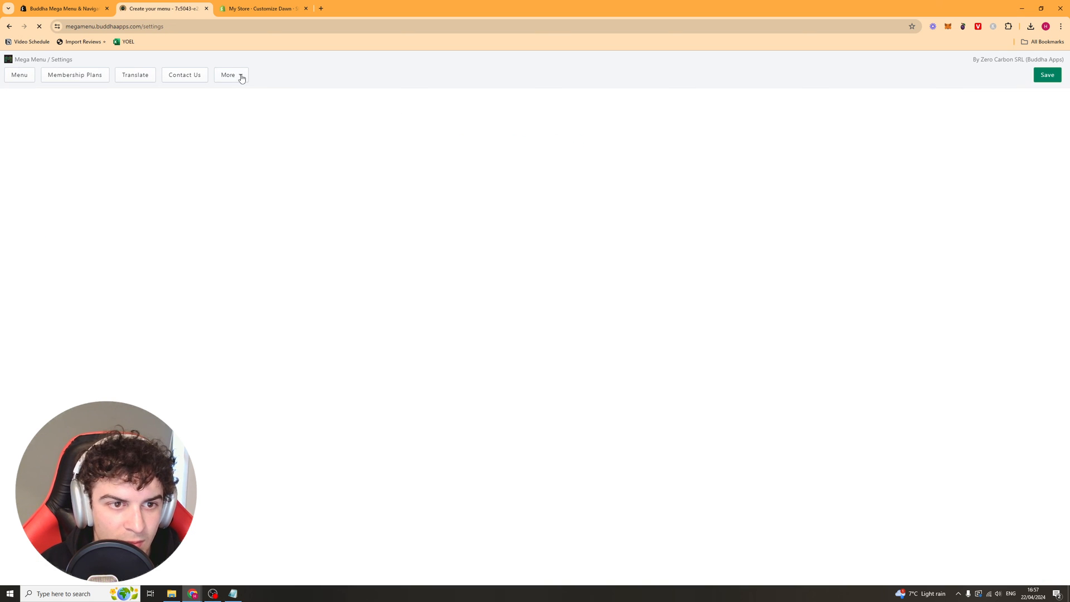
{"action": "left_click", "coordinate": [231, 74]}
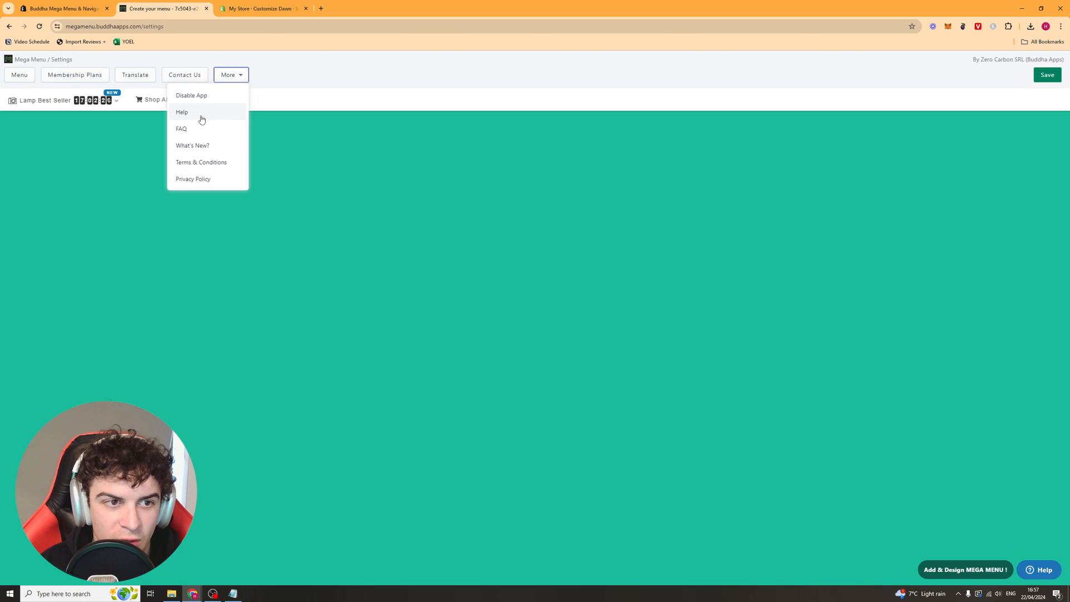
{"action": "left_click", "coordinate": [181, 112]}
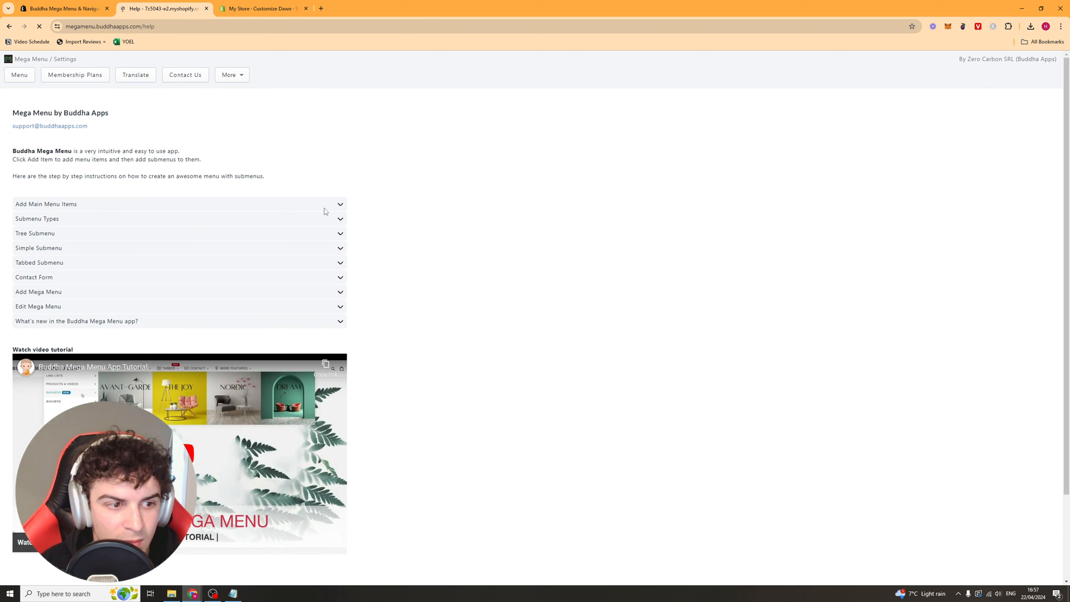
{"action": "mouse_move", "coordinate": [235, 77]}
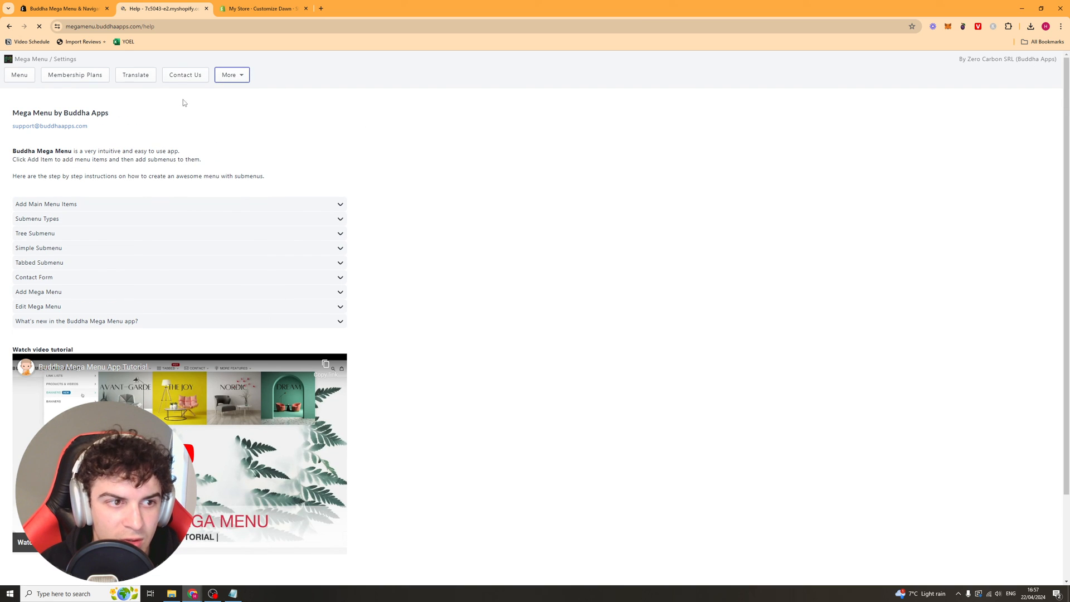
{"action": "left_click", "coordinate": [186, 75]}
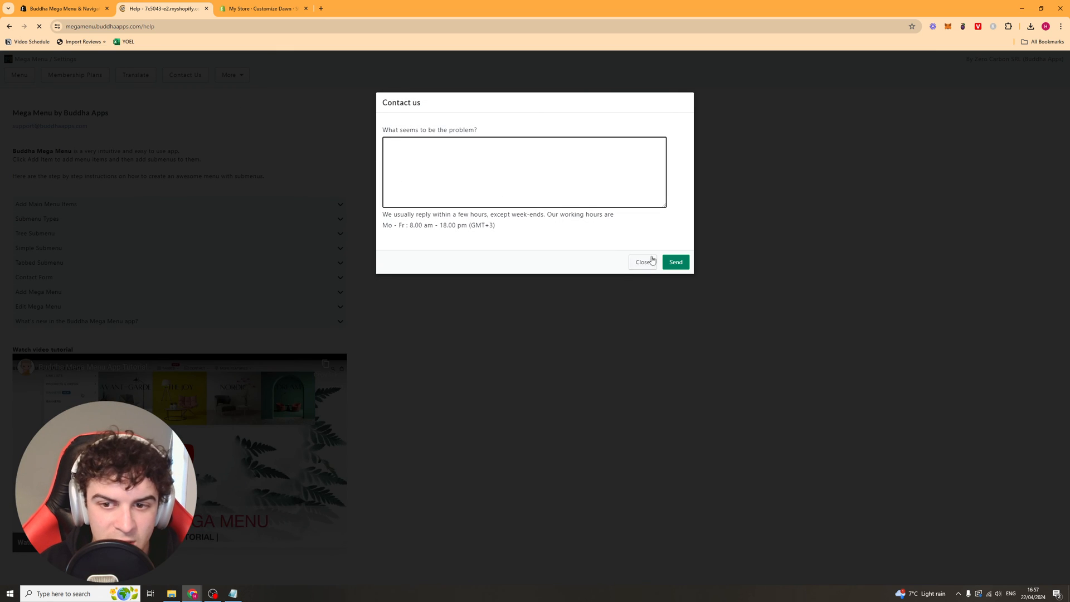
{"action": "left_click", "coordinate": [643, 262]}
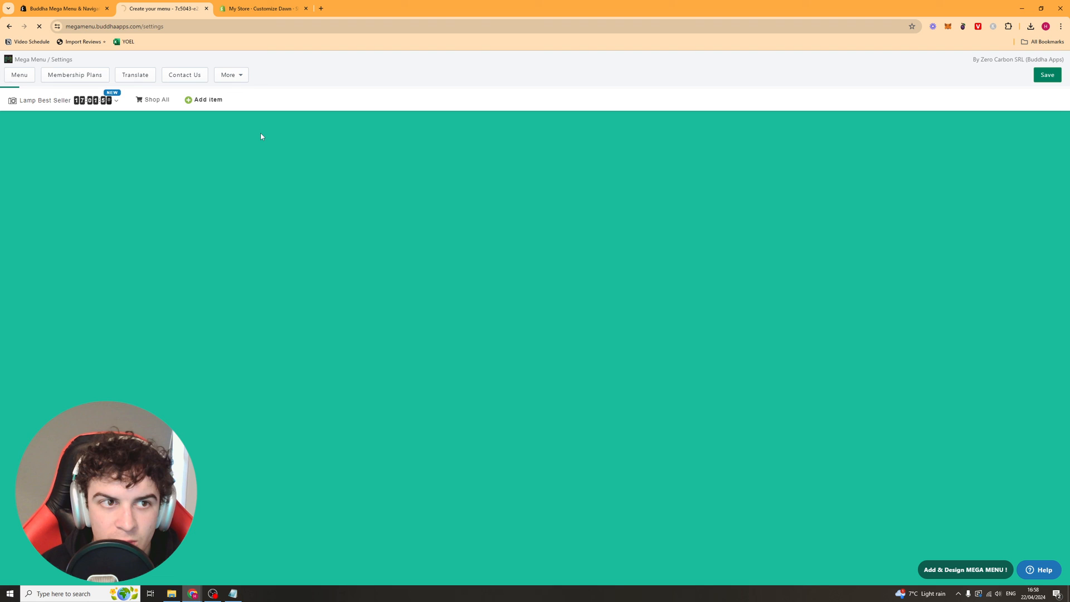
Return to the store's theme editor and dismiss the Loox review setup popup.
{"action": "left_click", "coordinate": [267, 8]}
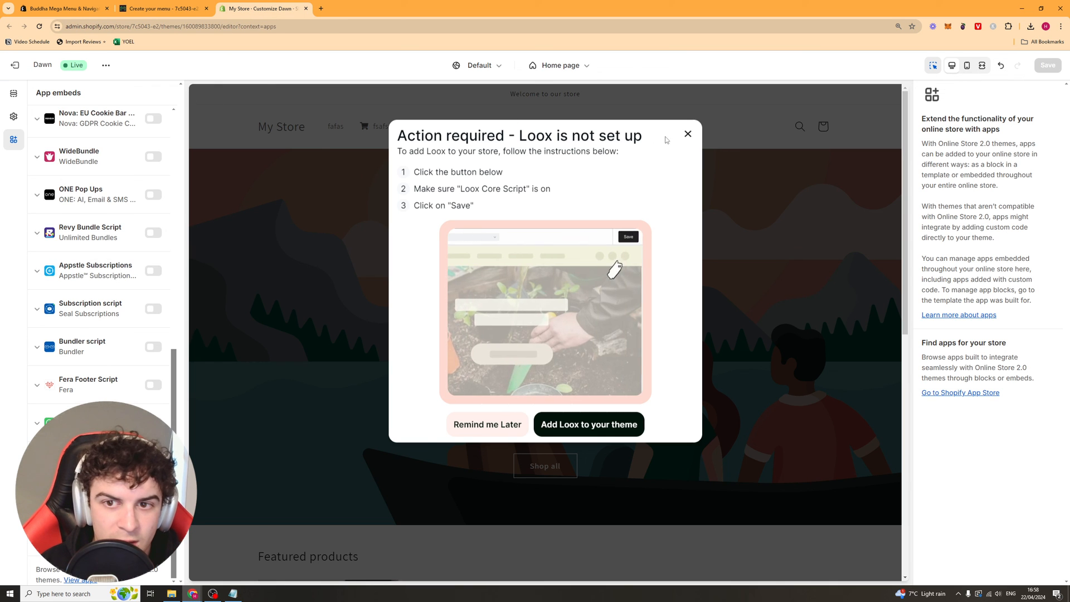
{"action": "left_click", "coordinate": [688, 133]}
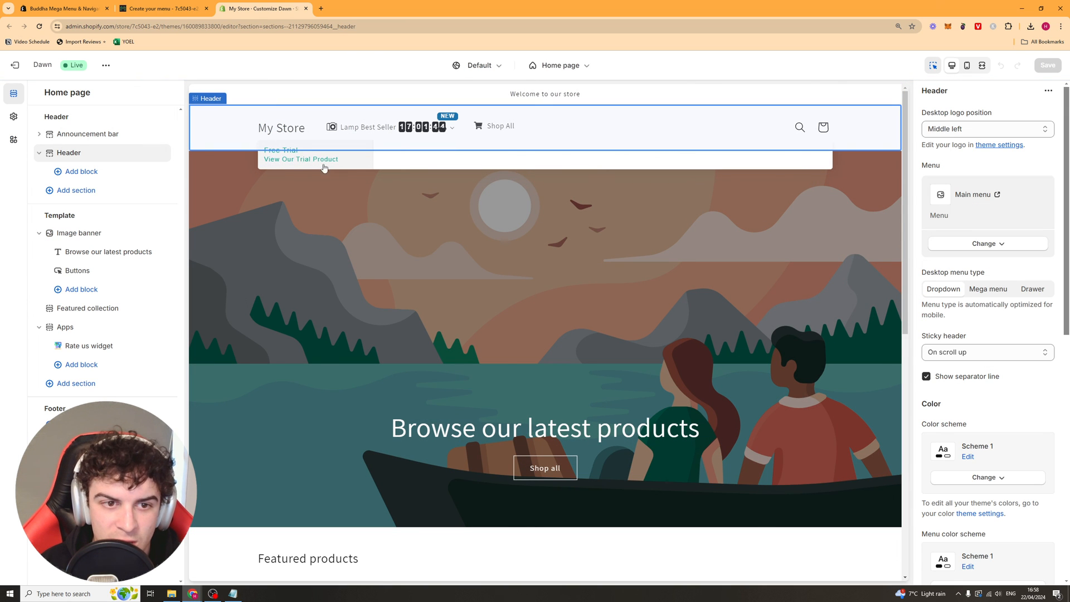
{"action": "mouse_move", "coordinate": [429, 251]}
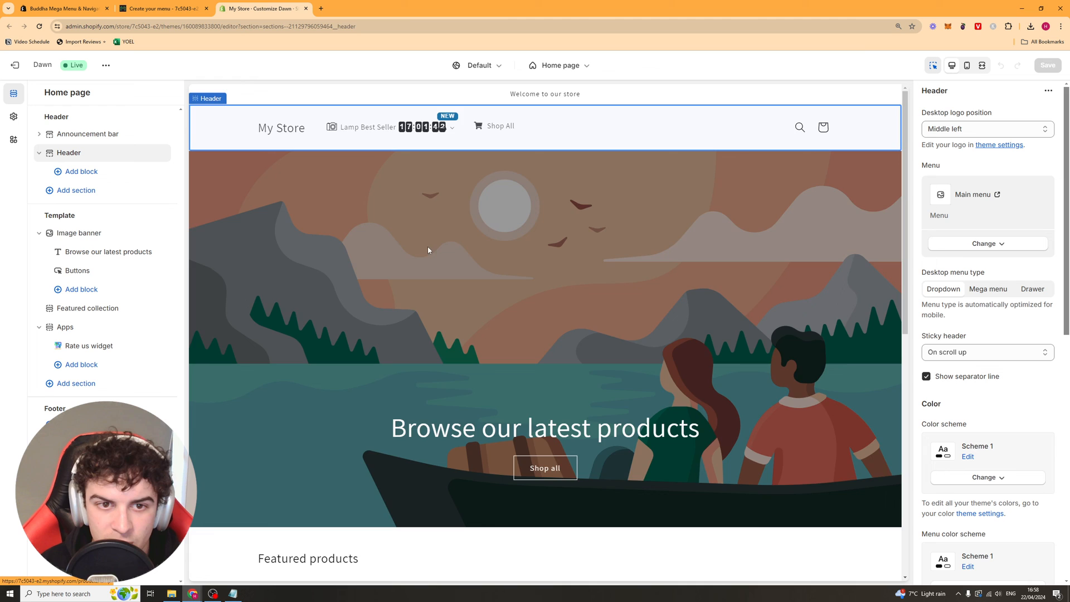